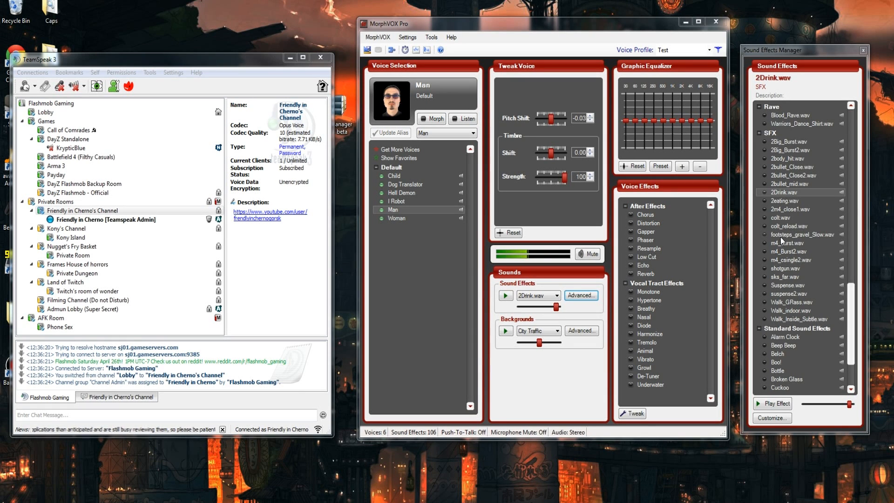
Select 2Big_Burst.wav under SFX, play the effect, and check your TeamSpeak user details.
{"action": "left_click", "coordinate": [785, 141]}
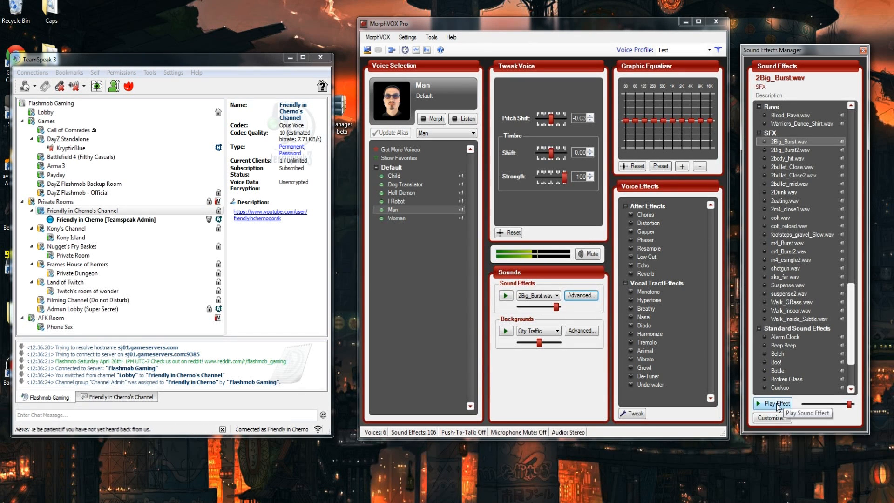
{"action": "left_click", "coordinate": [772, 403]}
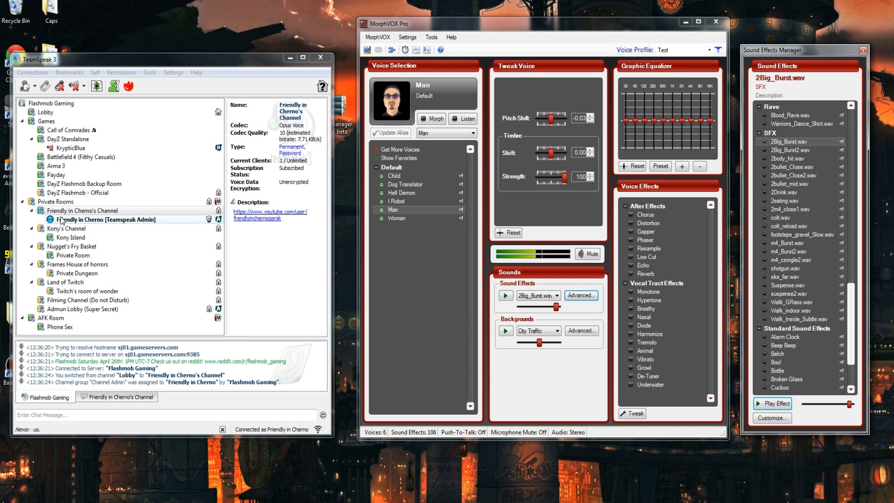
{"action": "left_click", "coordinate": [104, 219]}
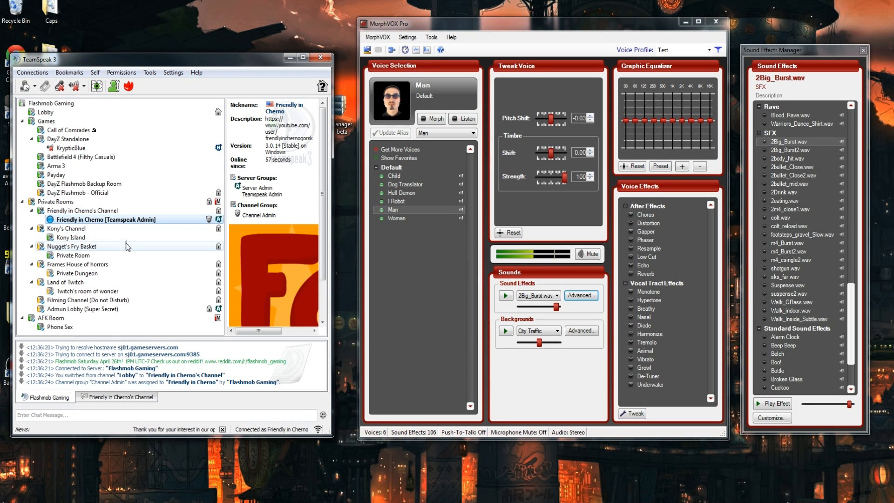
{"action": "left_click", "coordinate": [320, 58]}
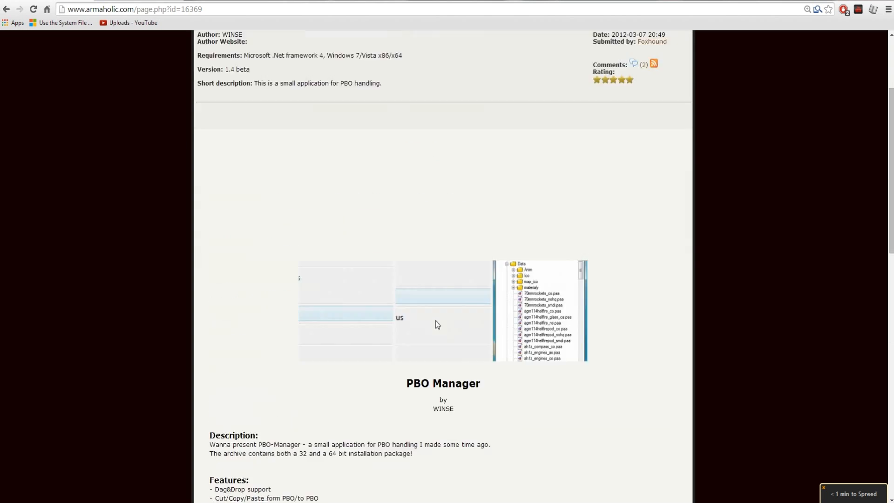
Scroll the Armaholic PBO Manager page, then switch to the OFP 'Decoding WSS sound files' page.
{"action": "scroll", "scroll_direction": "down", "scroll_amount": 3}
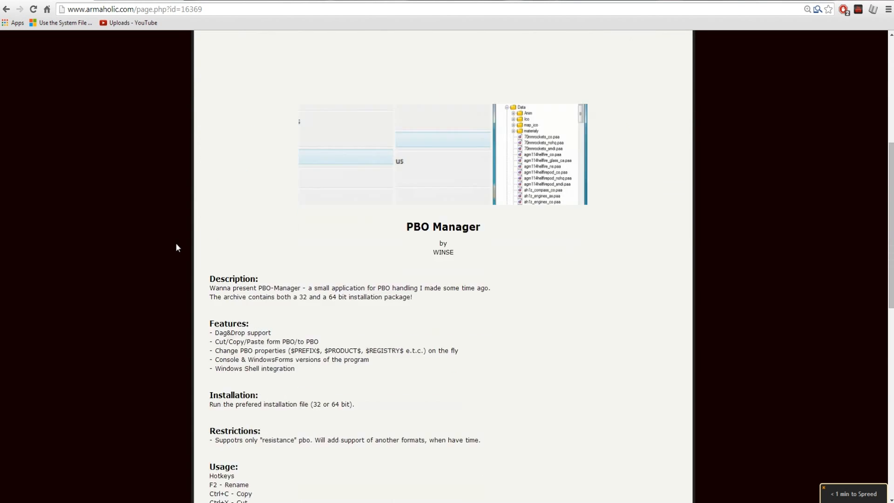
{"action": "scroll", "scroll_direction": "down", "scroll_amount": 3}
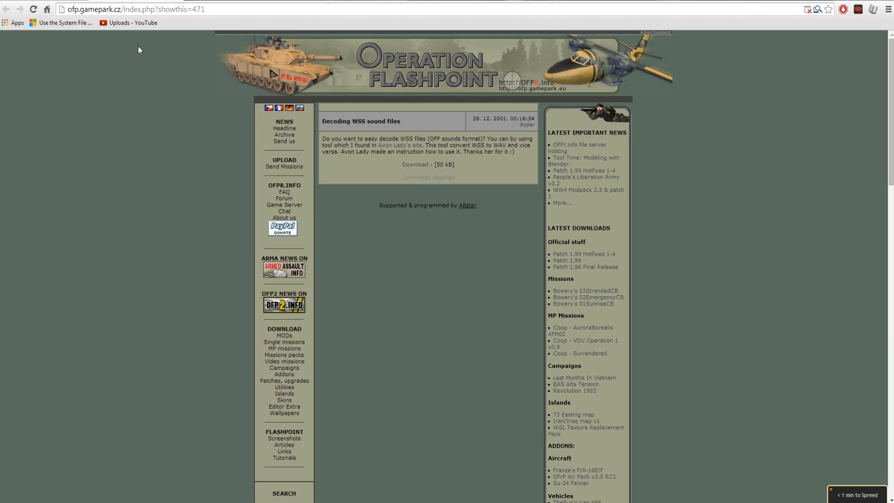
{"action": "left_click", "coordinate": [135, 8]}
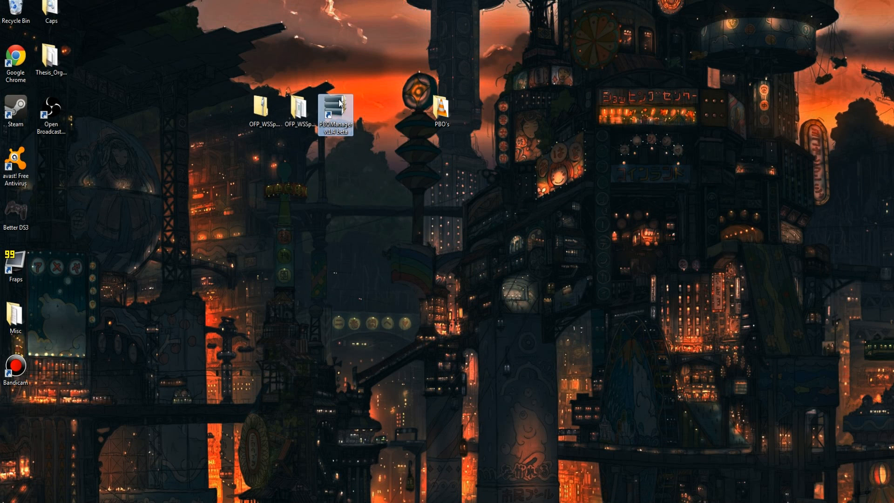
Launch PBO Manager and browse to C:\Program Files (x86)\Steam\SteamApps\common\DayZ\Addons.
{"action": "double_click", "coordinate": [334, 104]}
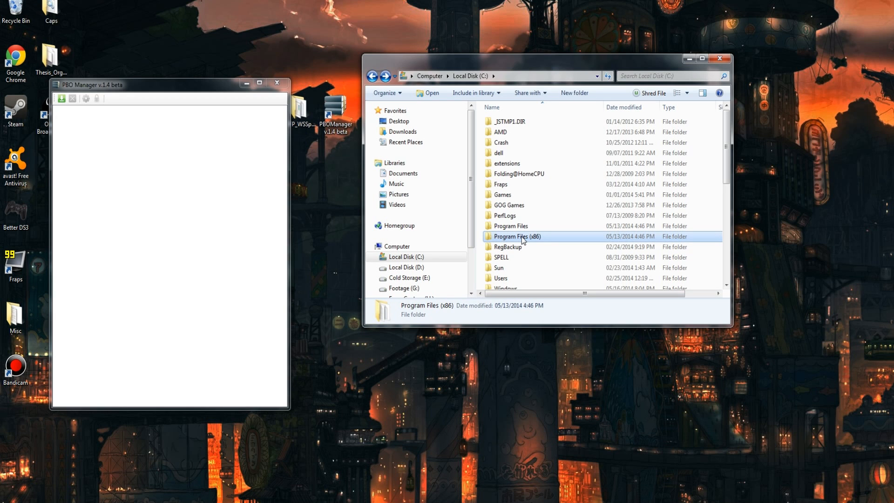
{"action": "double_click", "coordinate": [518, 237]}
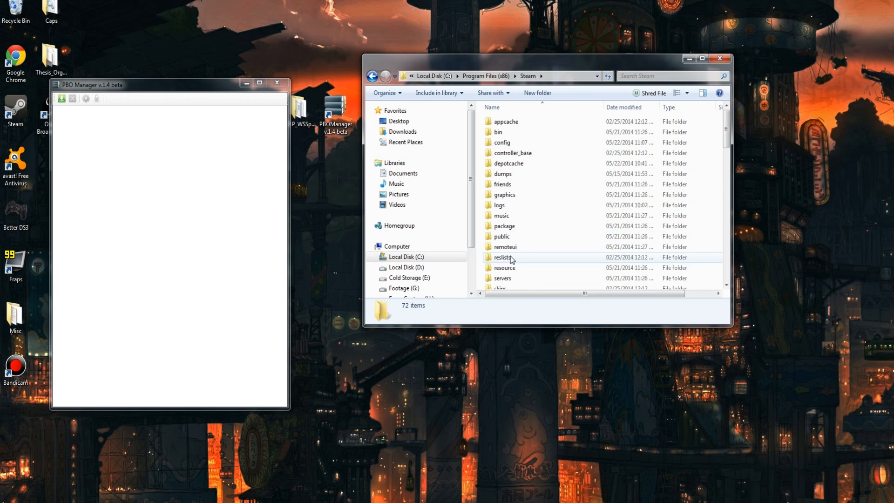
{"action": "double_click", "coordinate": [504, 257]}
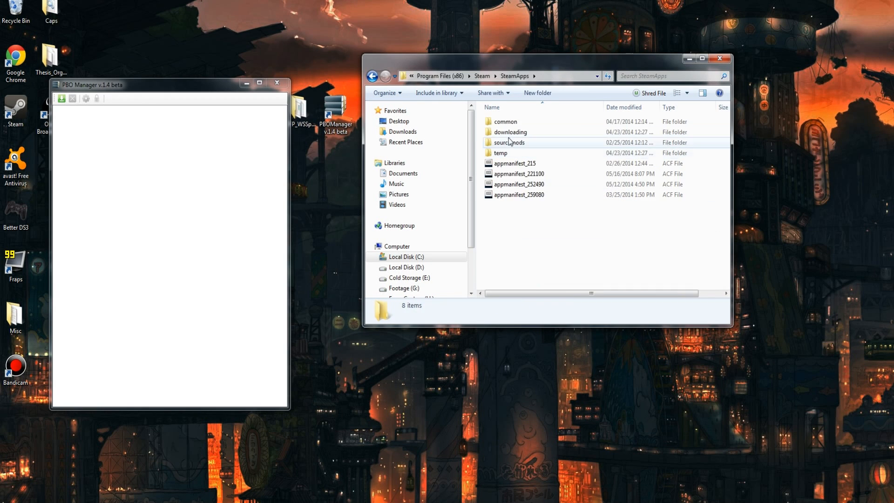
{"action": "double_click", "coordinate": [506, 121]}
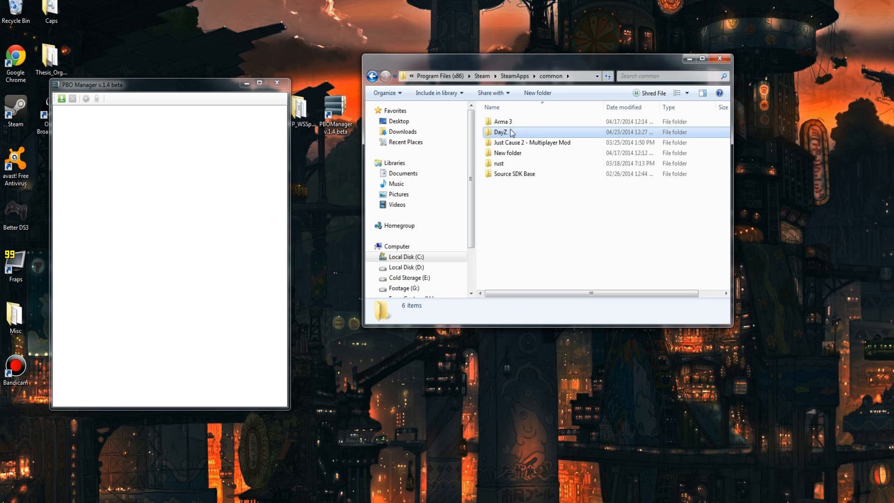
{"action": "double_click", "coordinate": [500, 133]}
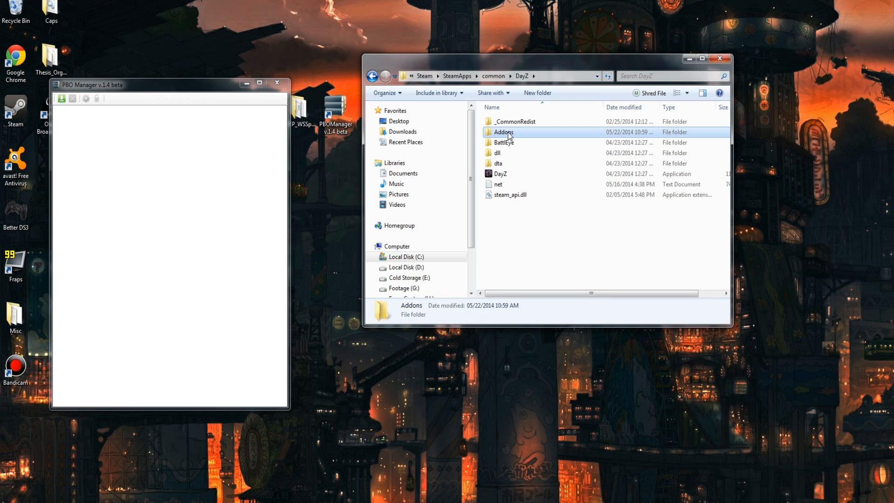
{"action": "double_click", "coordinate": [503, 132]}
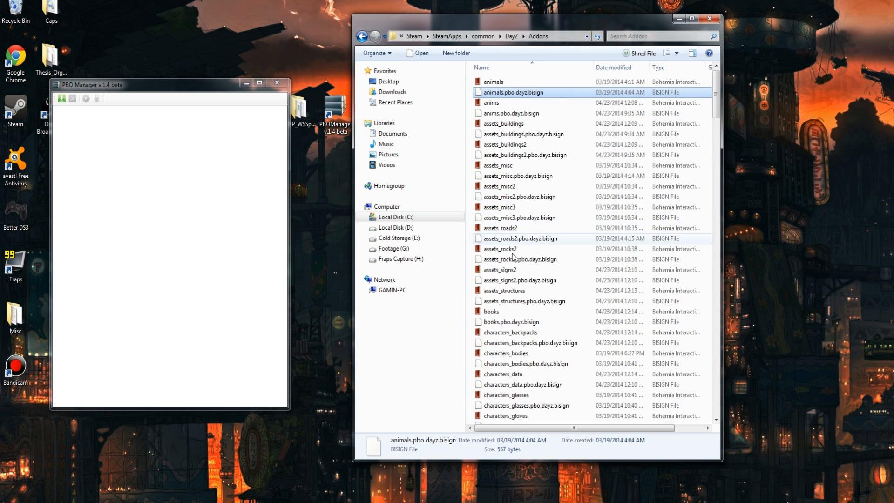
Locate the sounds_arma2 and sounds_mod archives in Addons and select sounds_arma2.
{"action": "scroll", "scroll_direction": "down", "scroll_amount": 3}
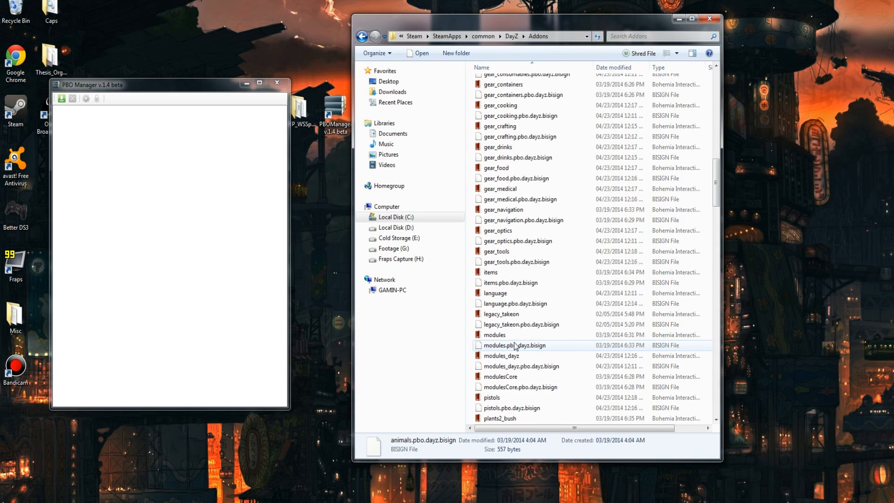
{"action": "scroll", "scroll_direction": "down", "scroll_amount": 3}
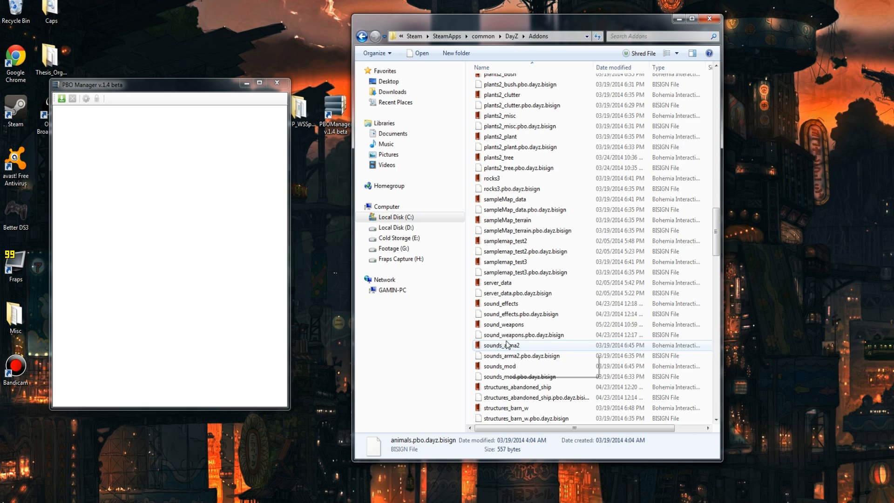
{"action": "left_click", "coordinate": [501, 345]}
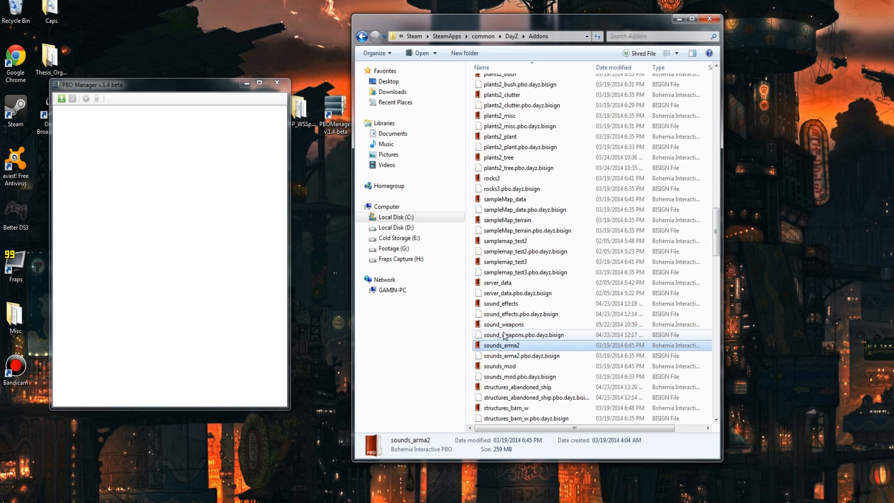
{"action": "left_click", "coordinate": [499, 366]}
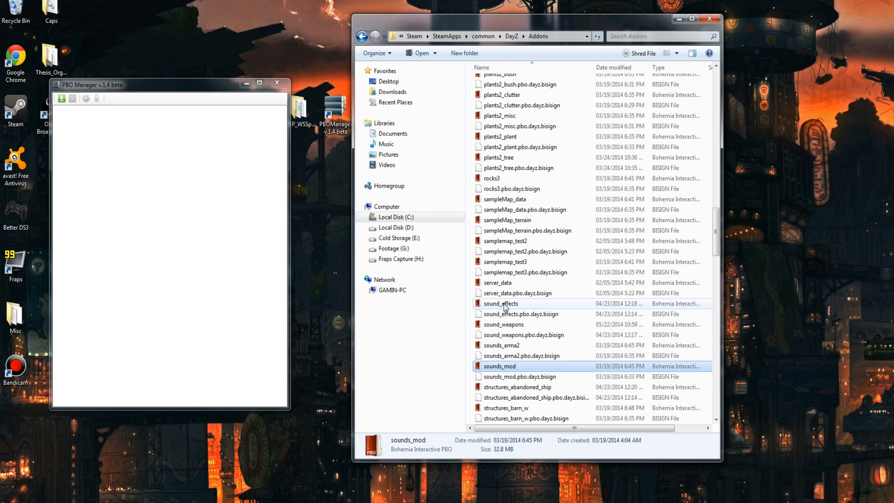
{"action": "left_click", "coordinate": [503, 324]}
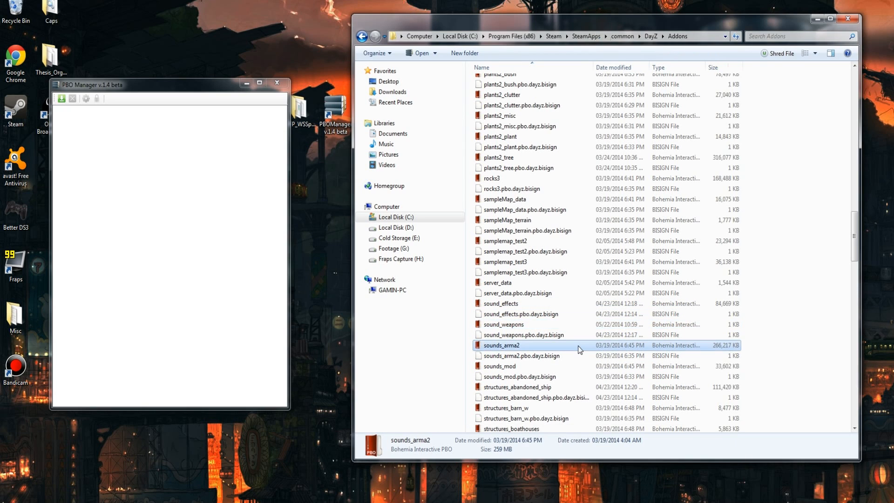
{"action": "mouse_move", "coordinate": [507, 306]}
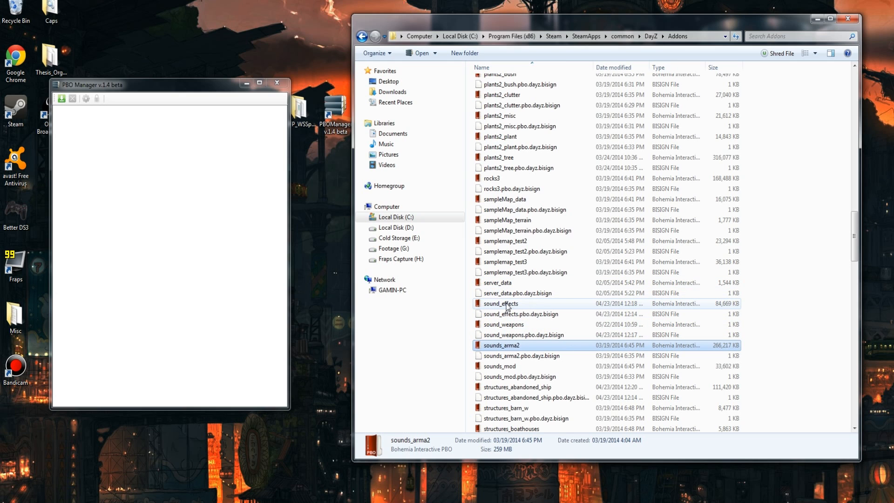
{"action": "mouse_move", "coordinate": [181, 180]}
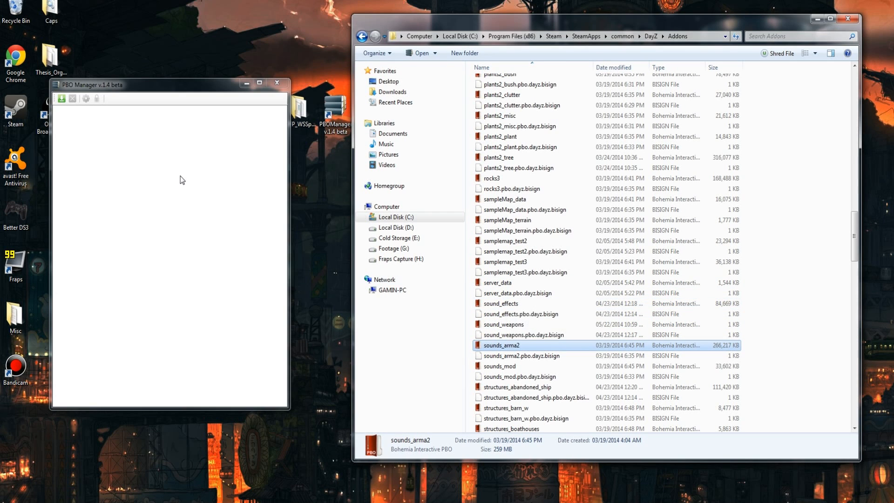
Load sound_weapons.pbo from the DayZ Addons folder and dismiss the digital signature warning.
{"action": "left_click", "coordinate": [60, 99]}
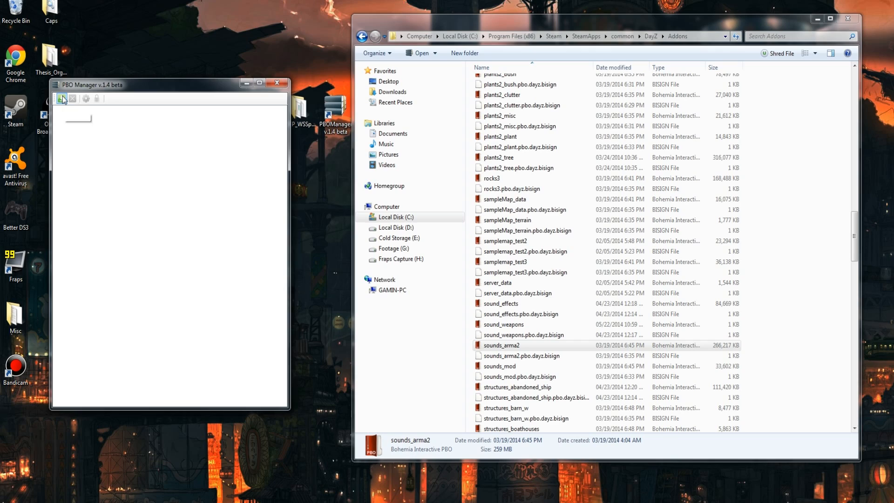
{"action": "left_click", "coordinate": [61, 99]}
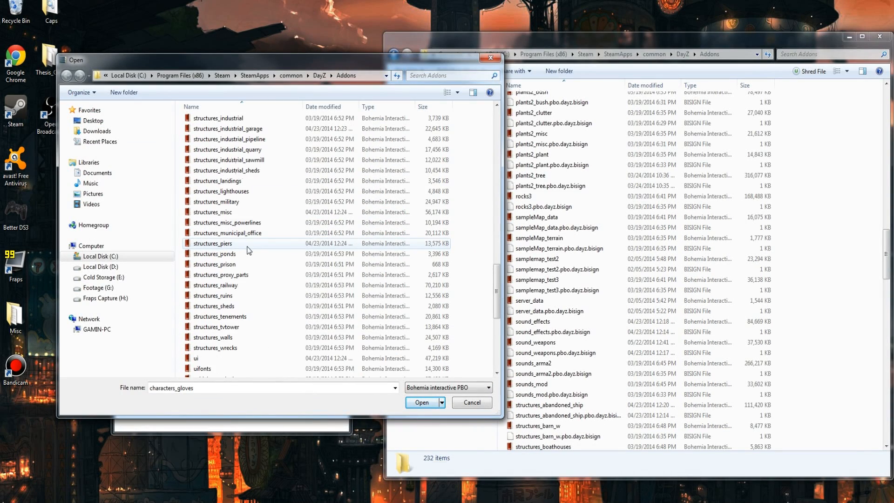
{"action": "left_click", "coordinate": [211, 213]}
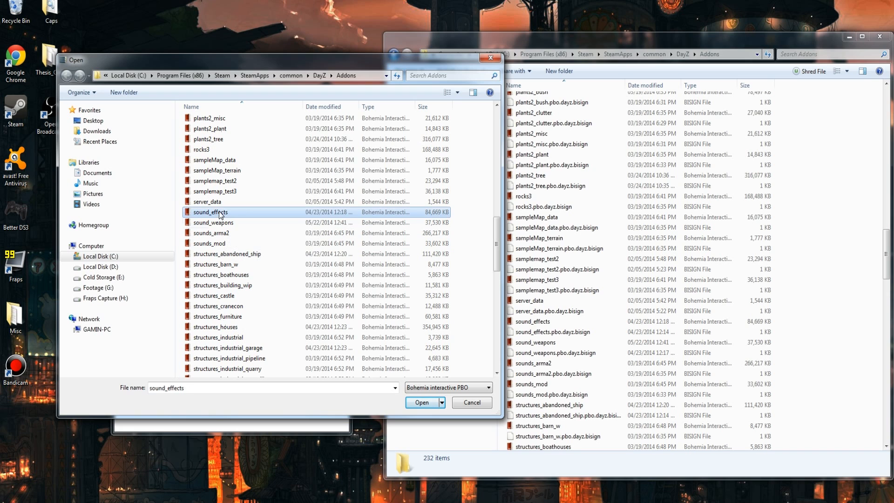
{"action": "left_click", "coordinate": [421, 402]}
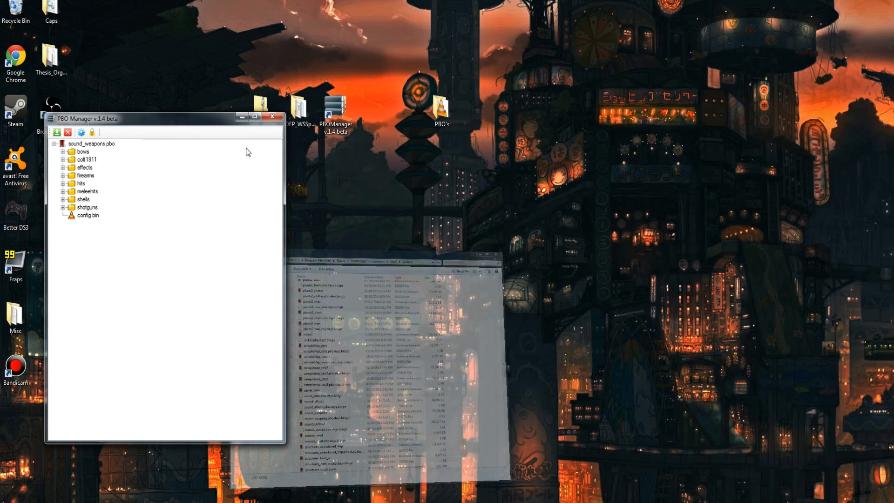
{"action": "left_click", "coordinate": [82, 151]}
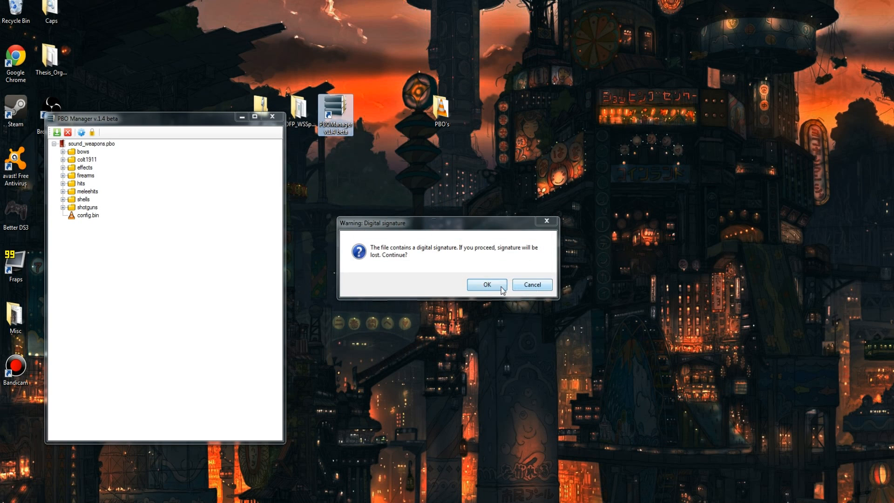
{"action": "left_click", "coordinate": [487, 285]}
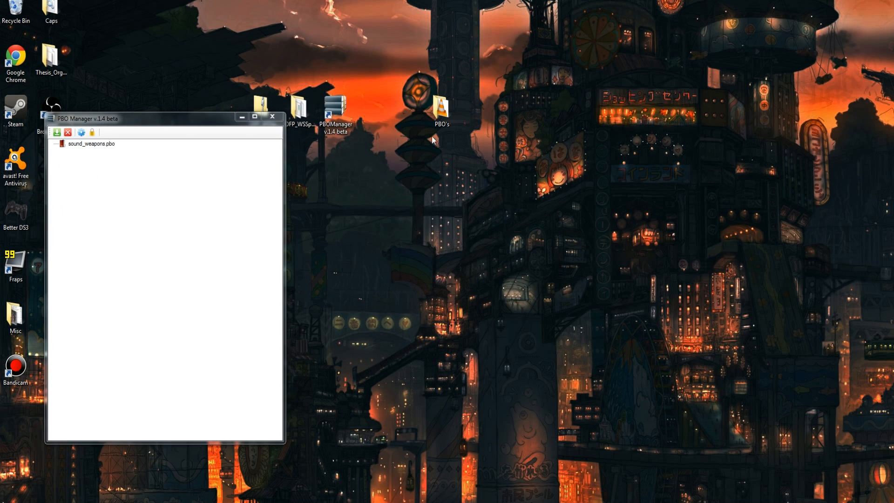
In PBO's > effects, decode bullet_by_1.wss with wssdec.exe, allowing the unverified decoder to run.
{"action": "double_click", "coordinate": [441, 104]}
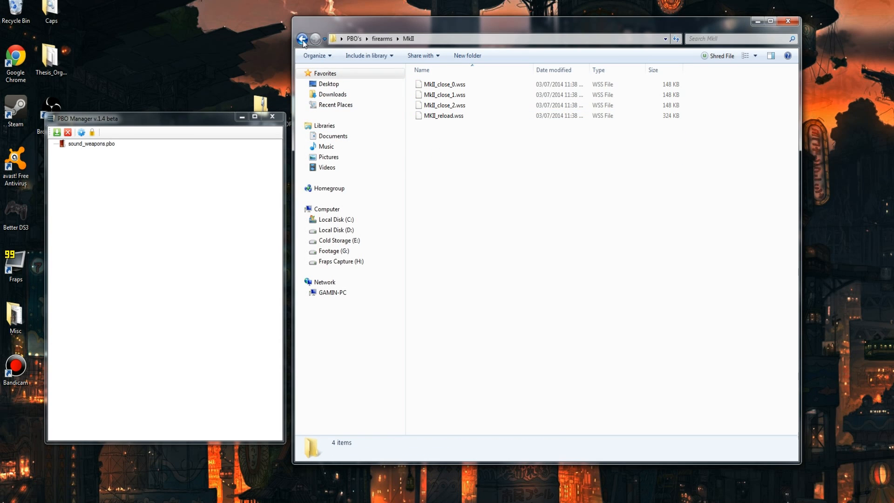
{"action": "left_click", "coordinate": [304, 39]}
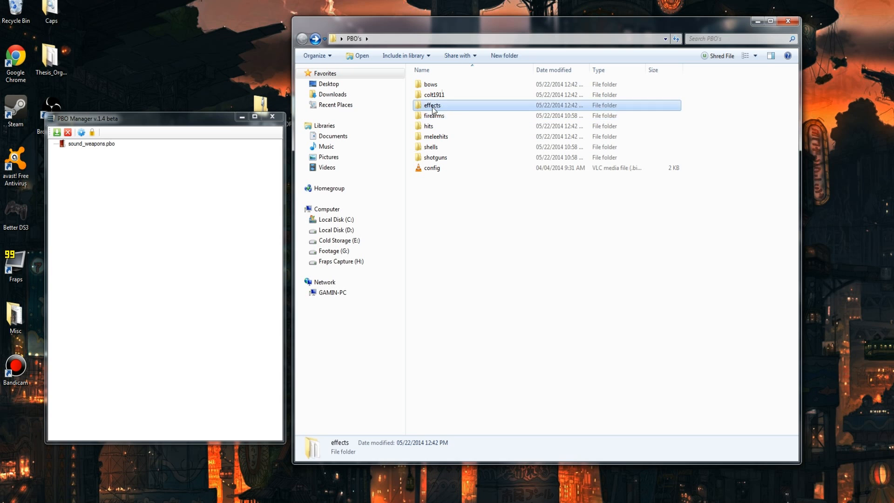
{"action": "double_click", "coordinate": [432, 106]}
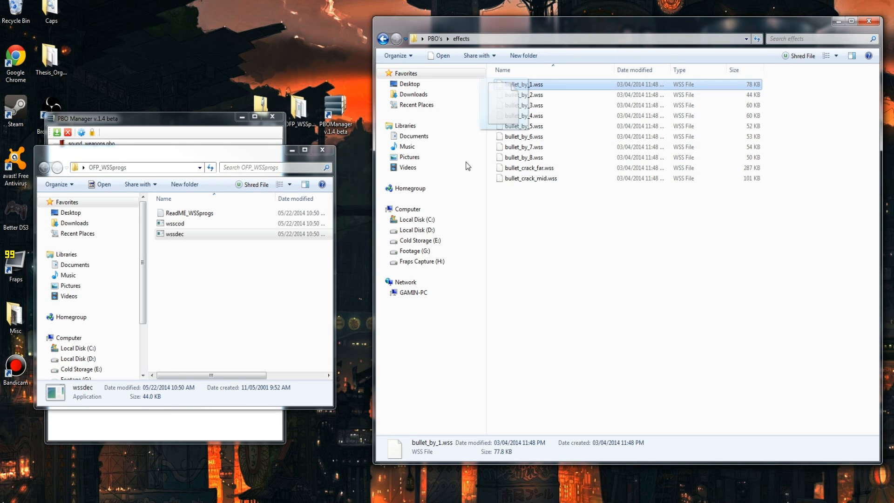
{"action": "double_click", "coordinate": [175, 234]}
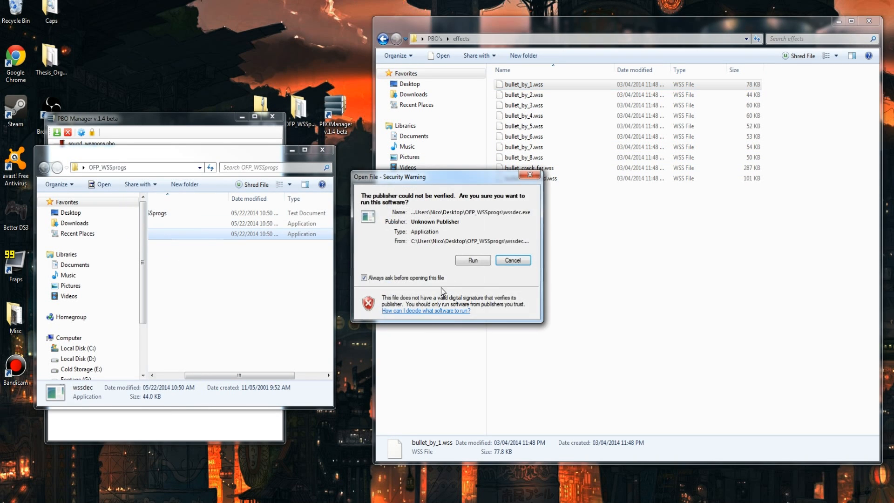
{"action": "left_click", "coordinate": [512, 261]}
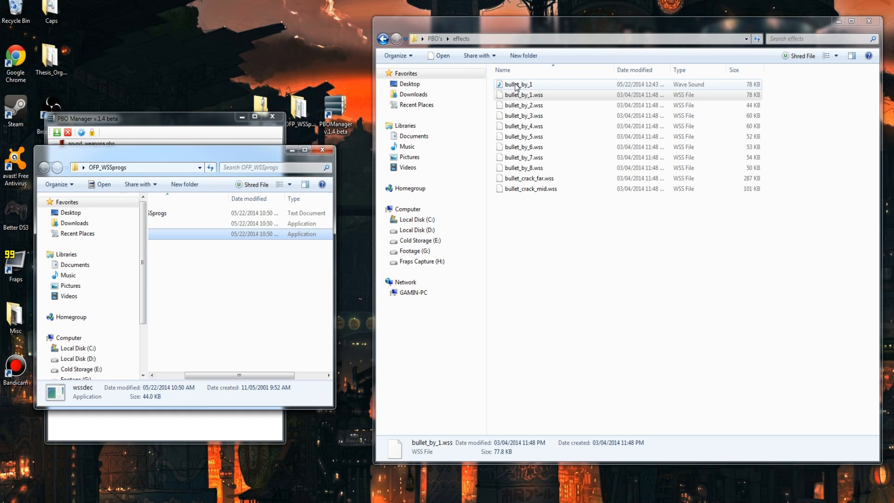
Listen to the decoded bullet_by_1 WAV, then decode all ten WSS files with wssdec.
{"action": "double_click", "coordinate": [519, 84]}
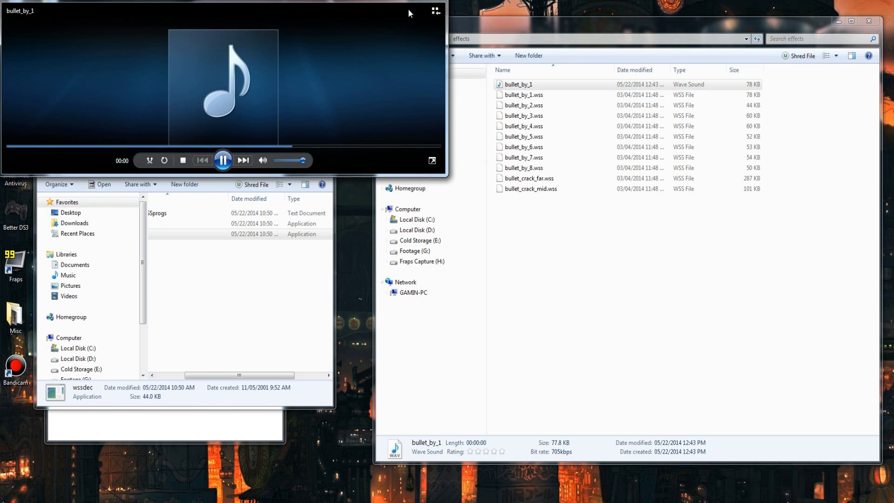
{"action": "left_click", "coordinate": [434, 12]}
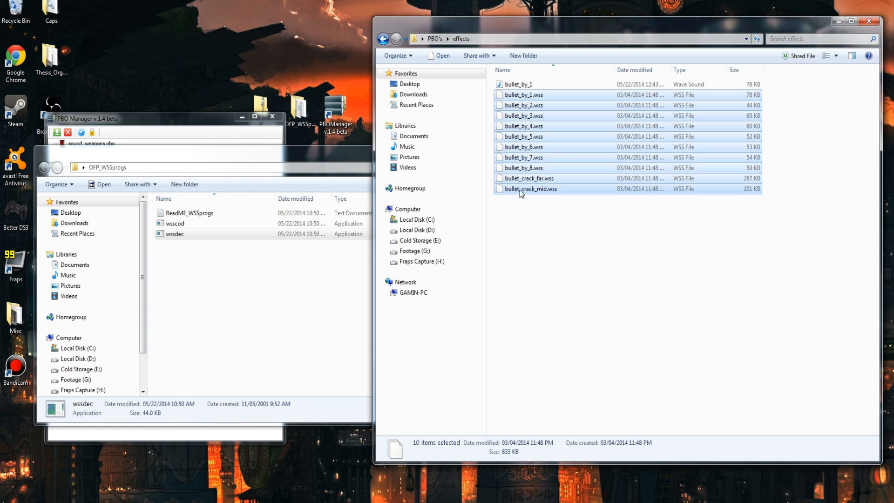
{"action": "double_click", "coordinate": [175, 233]}
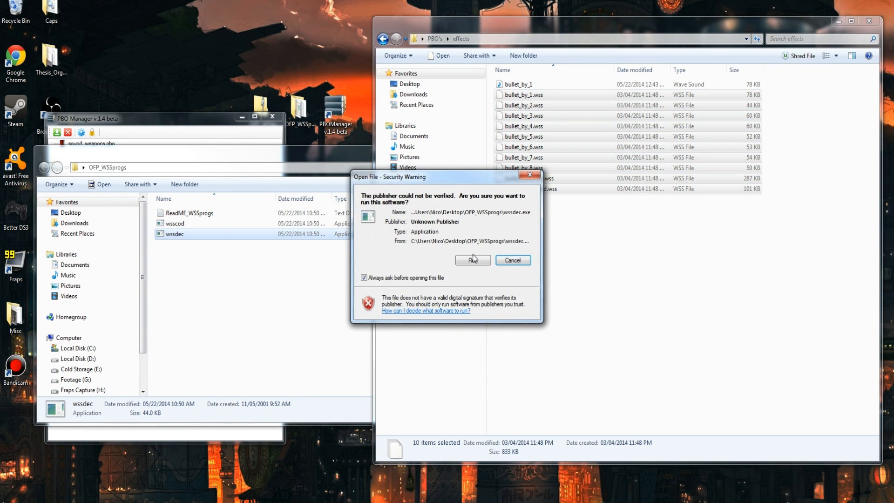
{"action": "left_click", "coordinate": [474, 260]}
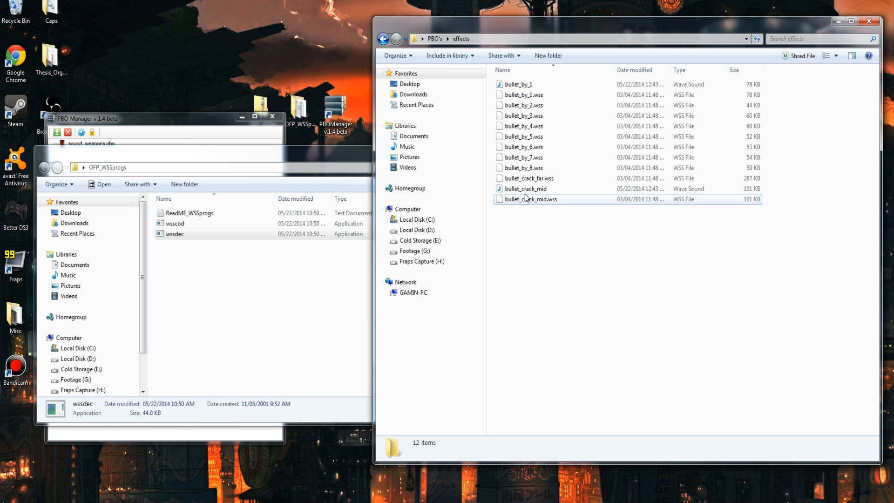
Delete the decoded WAVs so effects holds only the ten WSS files, then go to the firearms folder.
{"action": "right_click", "coordinate": [525, 188]}
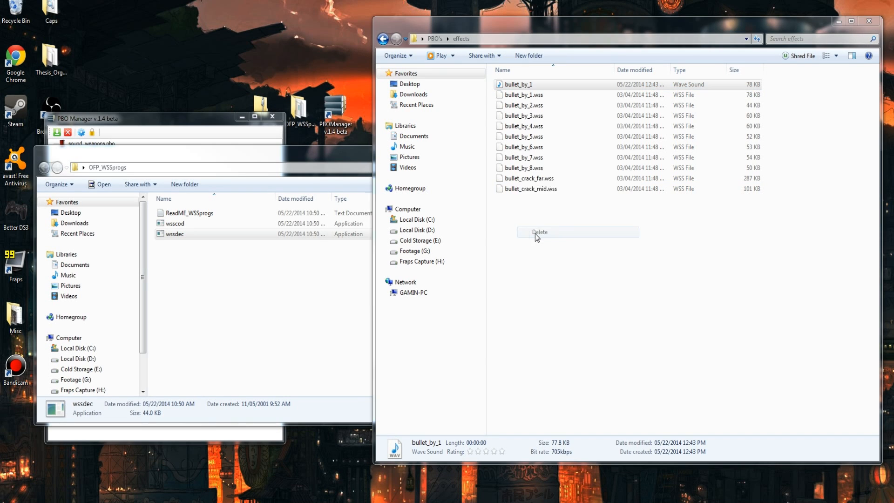
{"action": "left_click", "coordinate": [539, 232]}
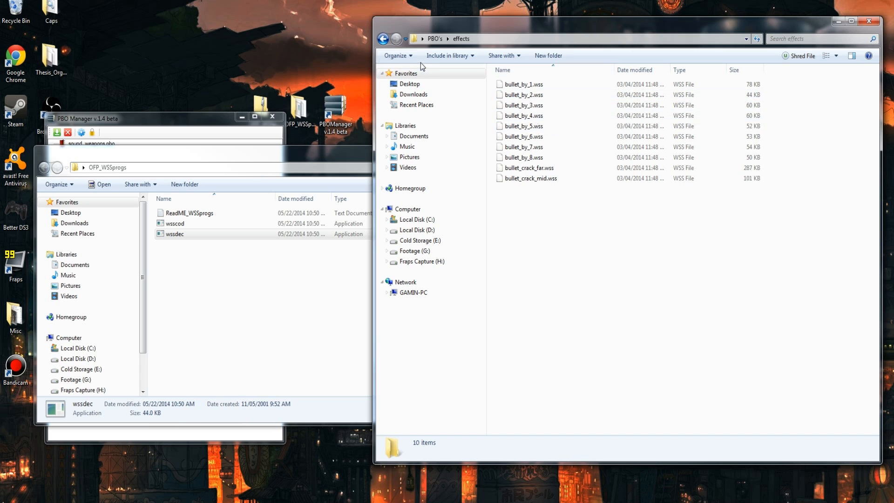
{"action": "left_click", "coordinate": [523, 105]}
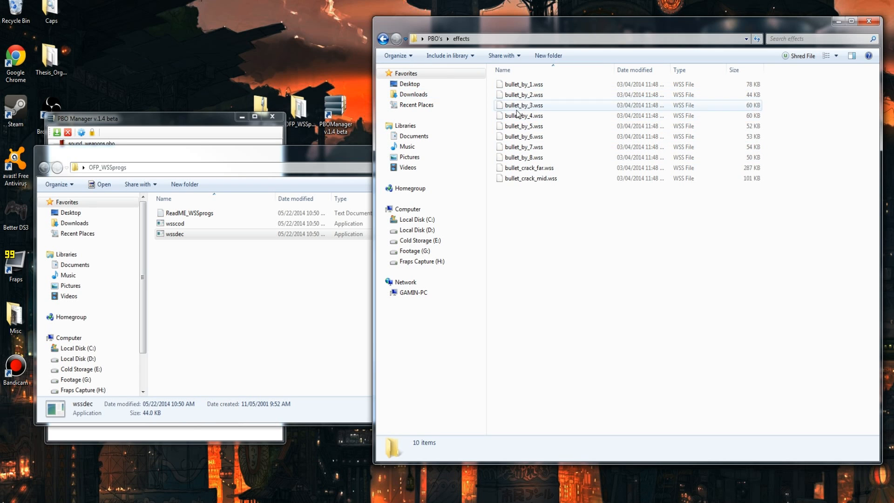
{"action": "left_click", "coordinate": [523, 157]}
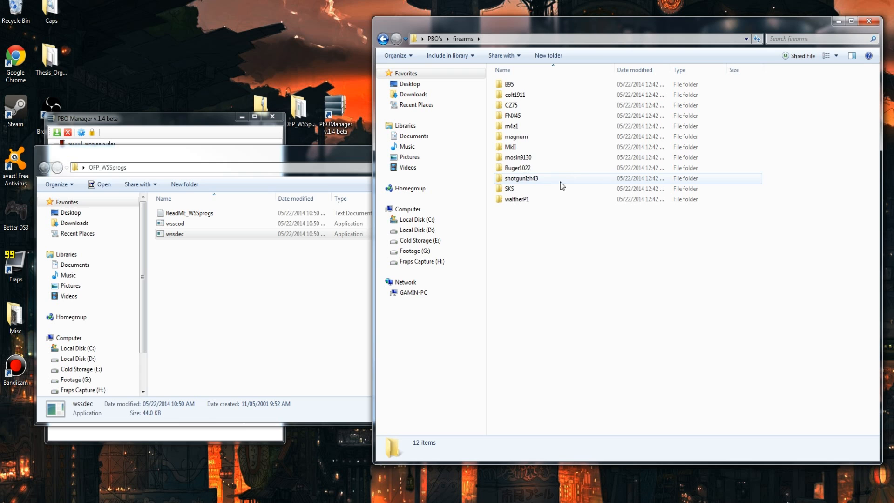
In mosin9130, decode mosin_close_2.wss and play the WAV in VLC at lower volume.
{"action": "double_click", "coordinate": [518, 158]}
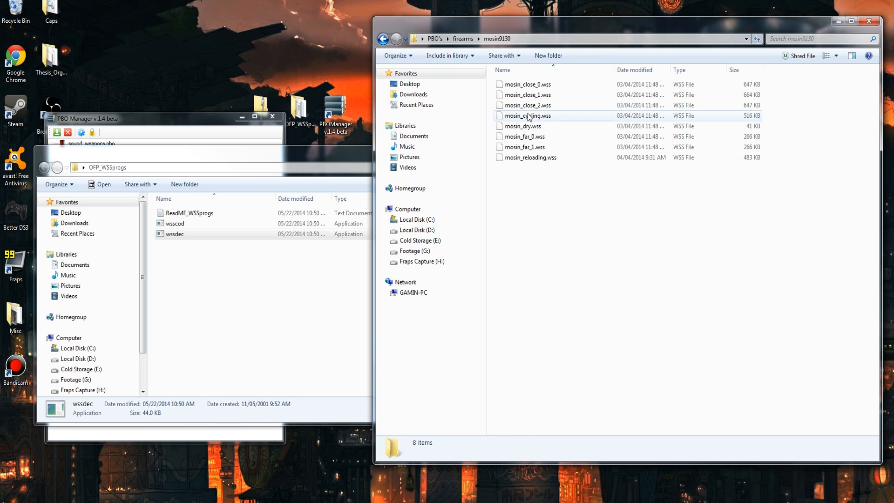
{"action": "left_click", "coordinate": [526, 105]}
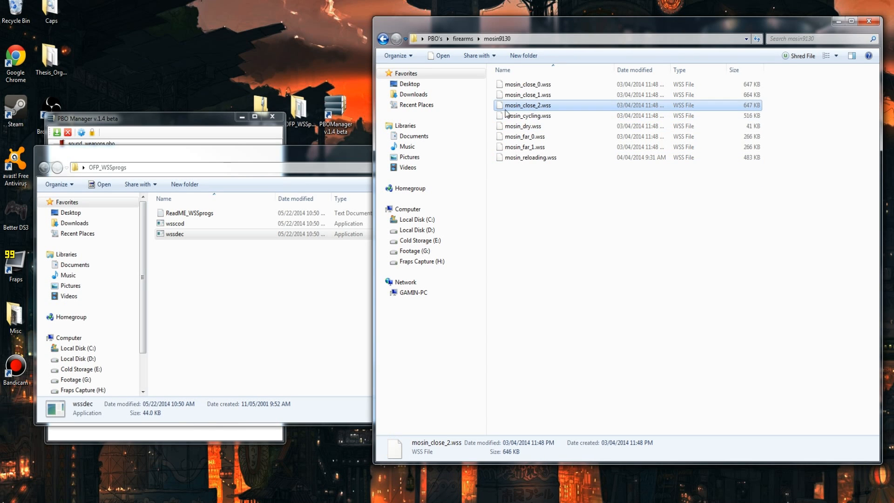
{"action": "double_click", "coordinate": [175, 234]}
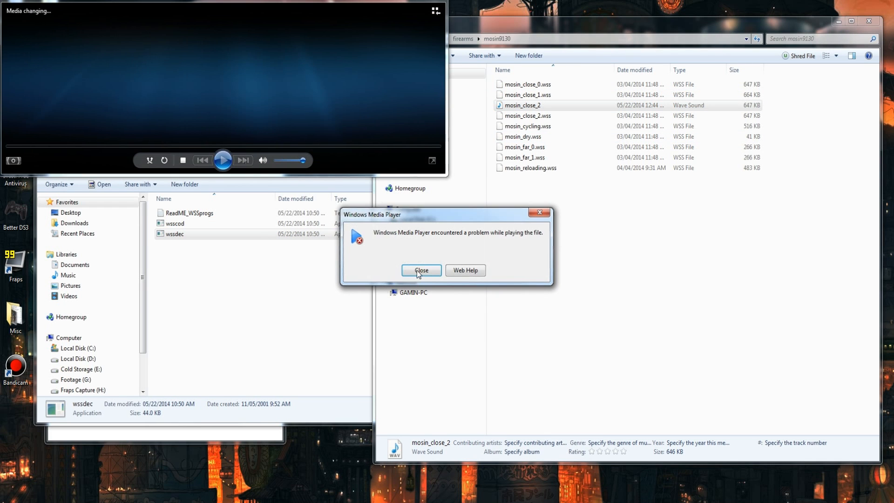
{"action": "left_click", "coordinate": [421, 270]}
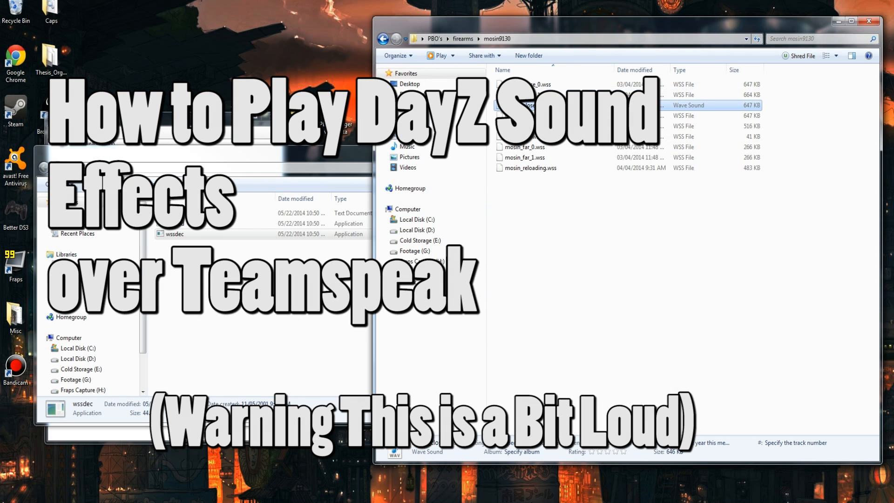
{"action": "right_click", "coordinate": [539, 105]}
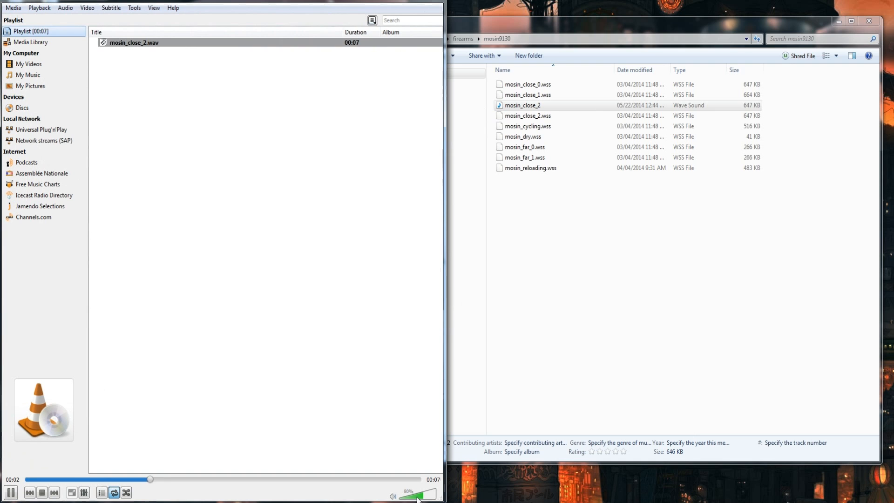
{"action": "left_click_drag", "start_coordinate": [424, 493], "coordinate": [402, 493]}
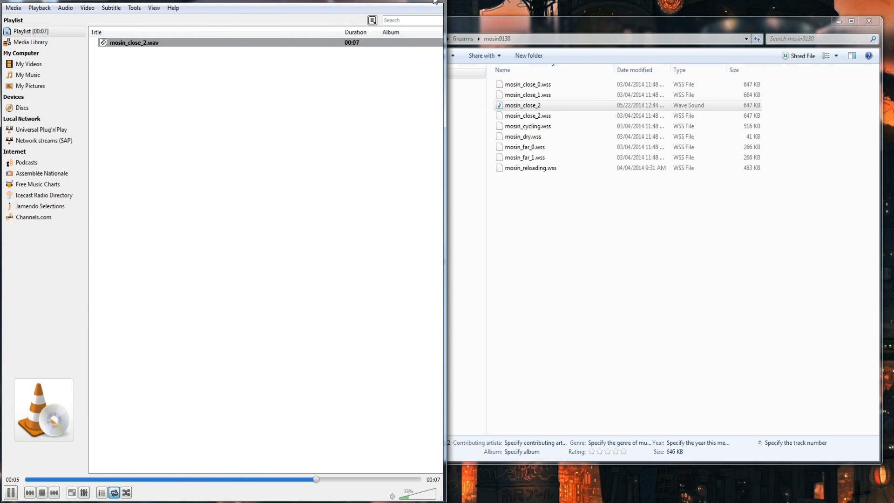
Delete the mosin_close_2 WAV to the Recycle Bin.
{"action": "right_click", "coordinate": [522, 105]}
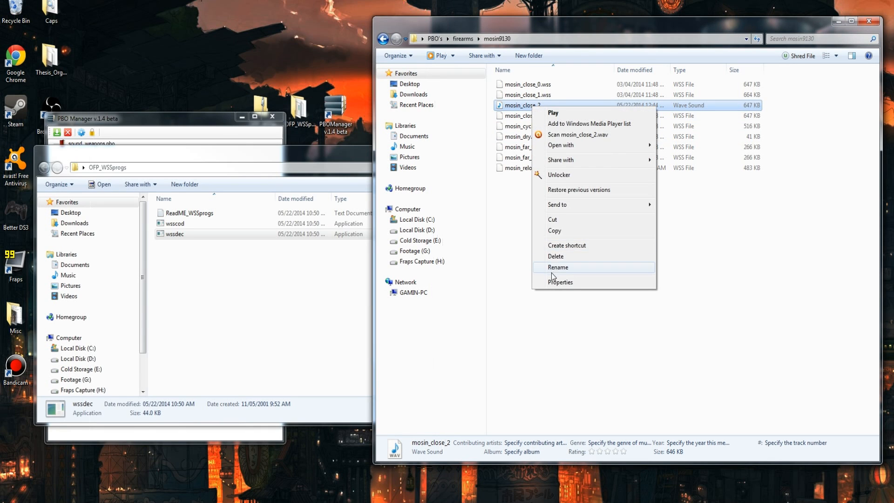
{"action": "left_click", "coordinate": [555, 256]}
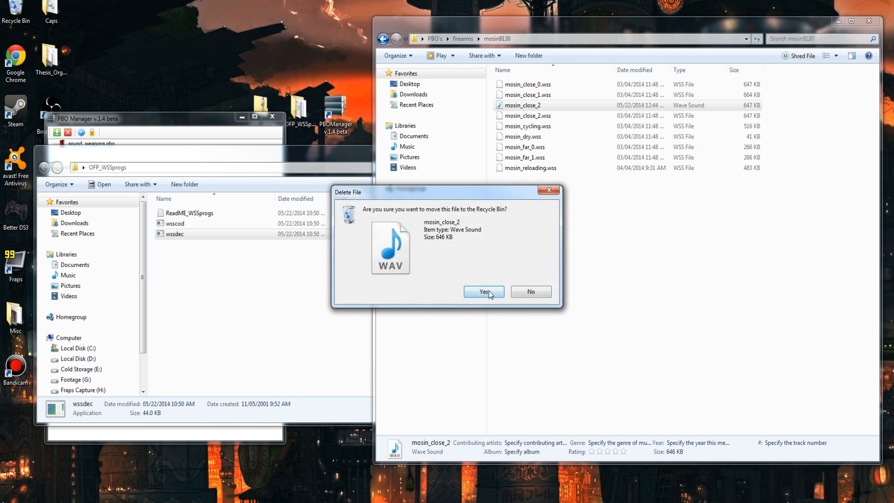
{"action": "left_click", "coordinate": [484, 291]}
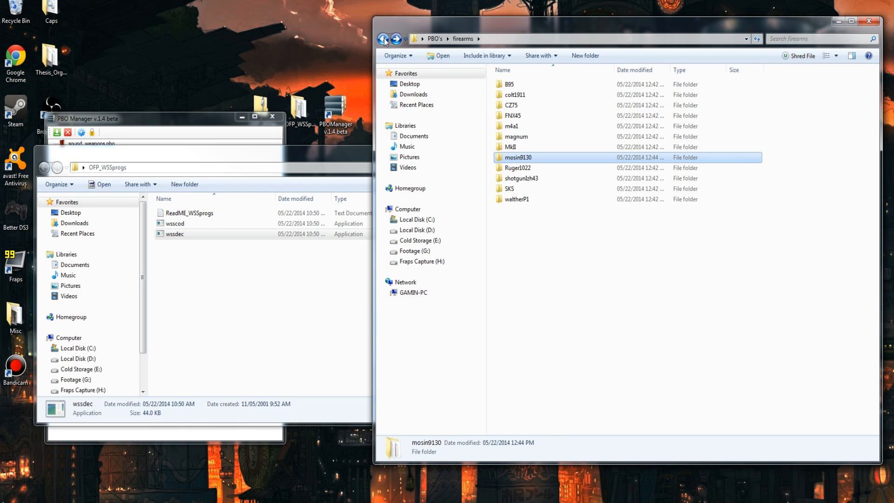
{"action": "left_click", "coordinate": [383, 39]}
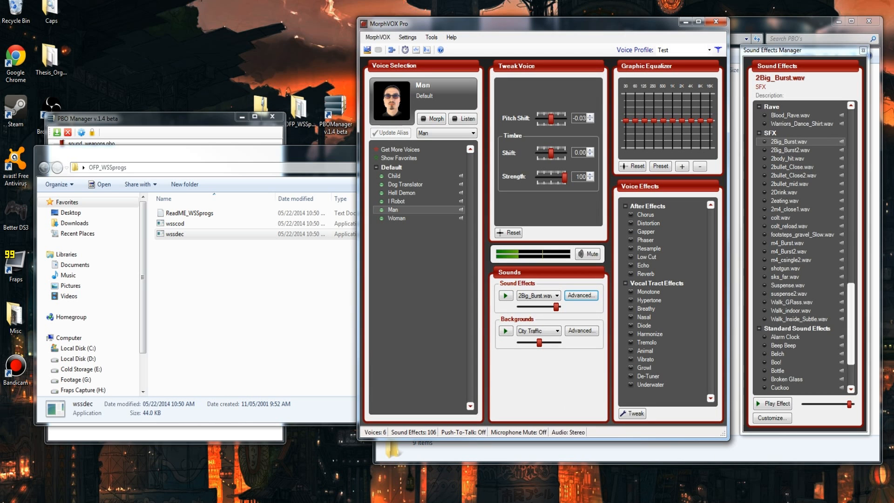
{"action": "left_click", "coordinate": [788, 150]}
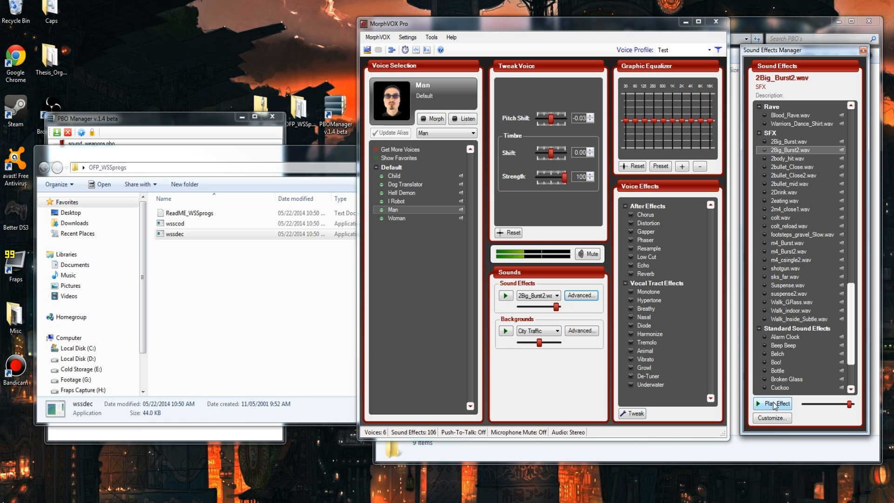
{"action": "left_click", "coordinate": [773, 404]}
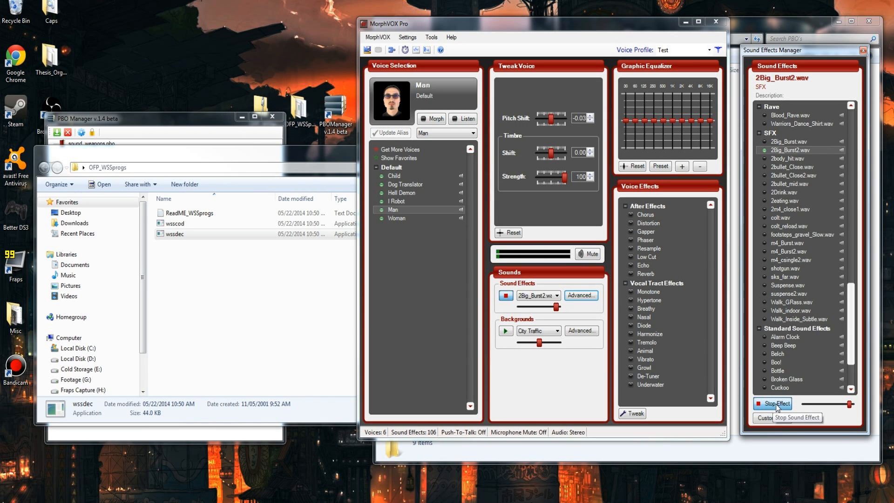
{"action": "left_click", "coordinate": [776, 403]}
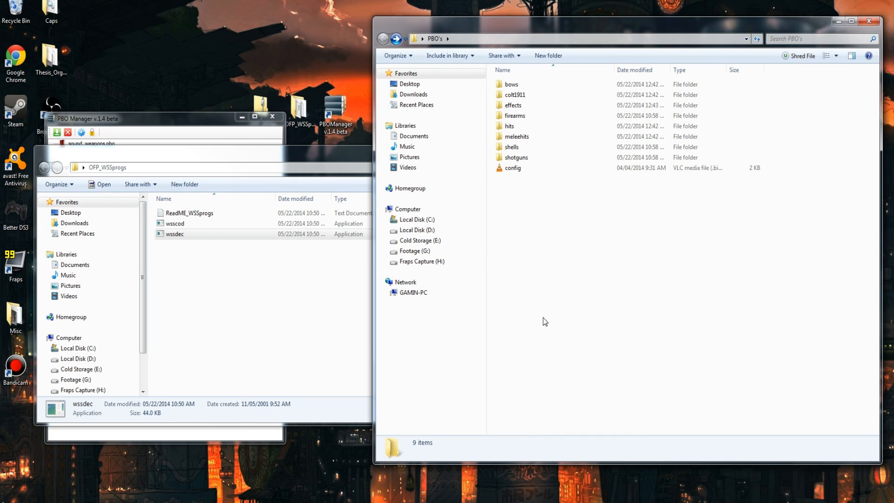
{"action": "mouse_move", "coordinate": [553, 285]}
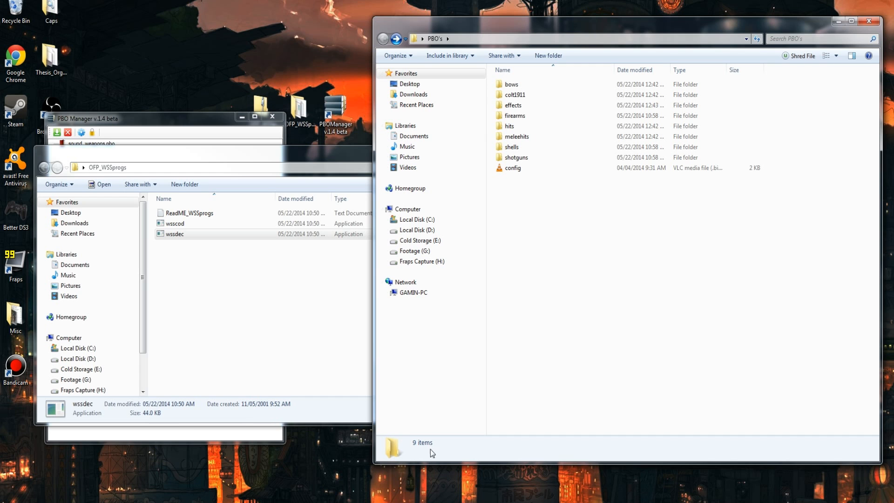
{"action": "mouse_move", "coordinate": [374, 292]}
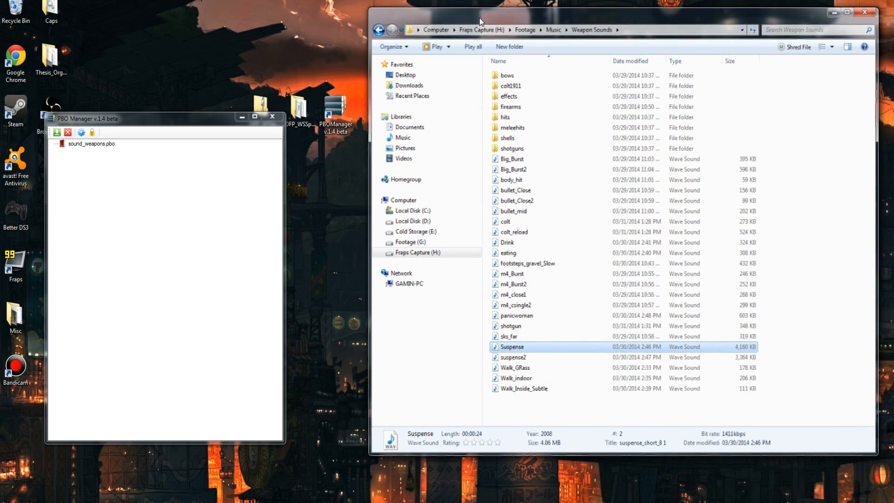
Select the bullet_Close WAV in the Weapon Sounds folder.
{"action": "left_click", "coordinate": [513, 190]}
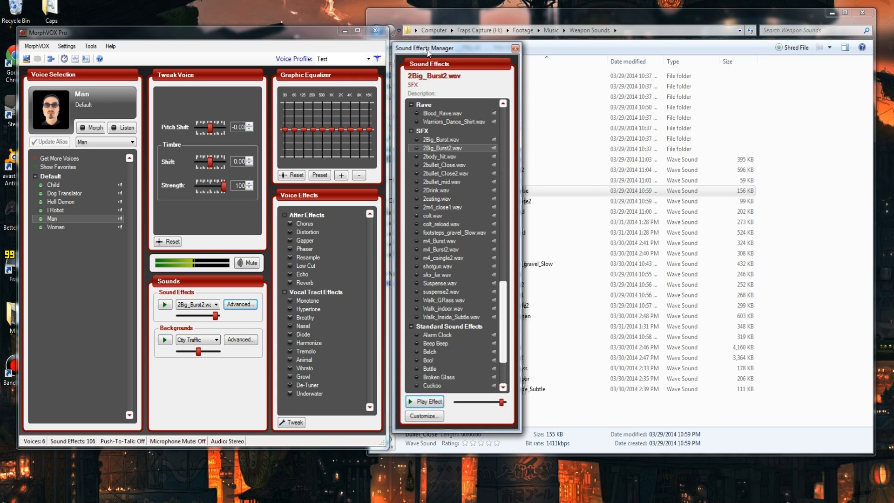
Create a new pack named SFX2 in the Sound Effects wizard and add all Weapon Sounds WAVs to it.
{"action": "scroll", "scroll_direction": "down", "scroll_amount": 3}
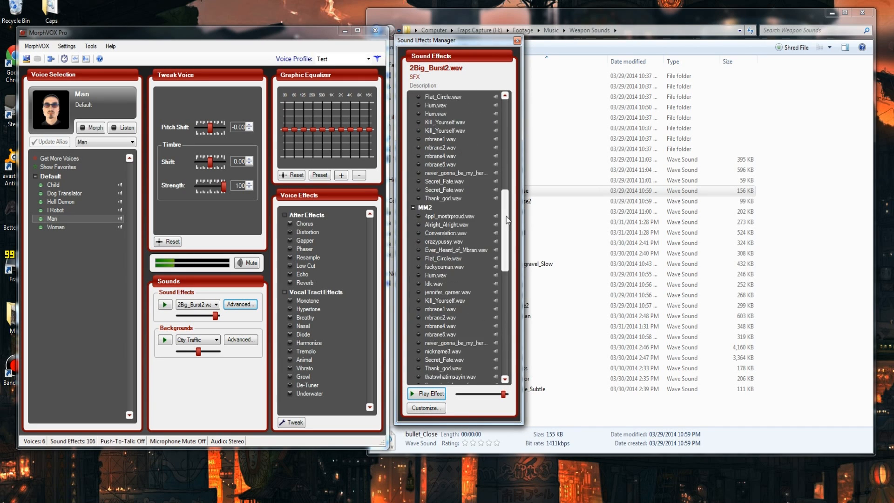
{"action": "scroll", "scroll_direction": "down", "scroll_amount": 3}
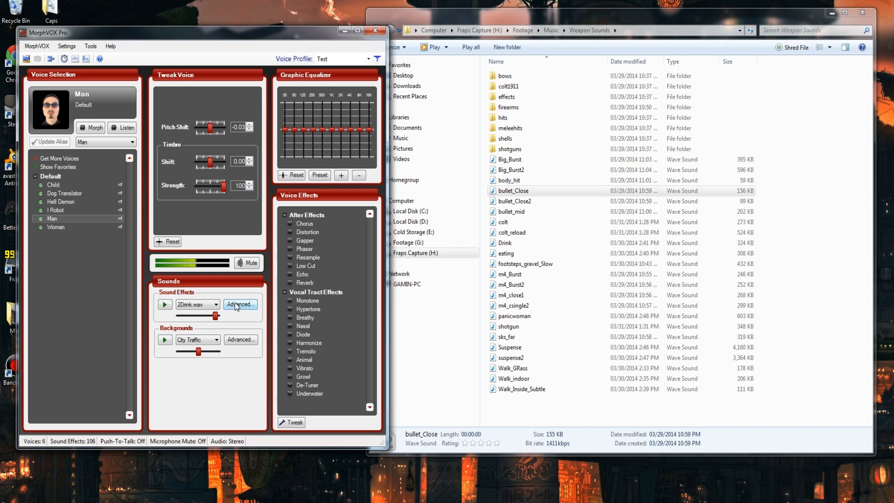
{"action": "left_click", "coordinate": [239, 304]}
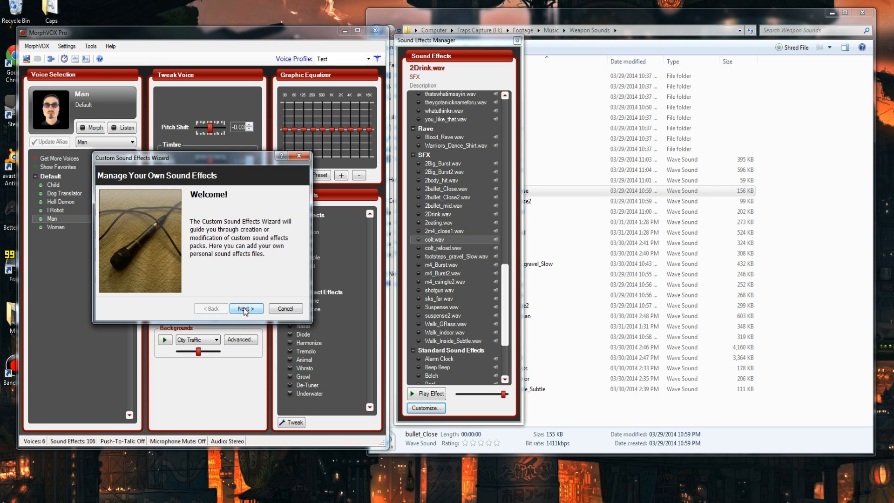
{"action": "left_click", "coordinate": [246, 309]}
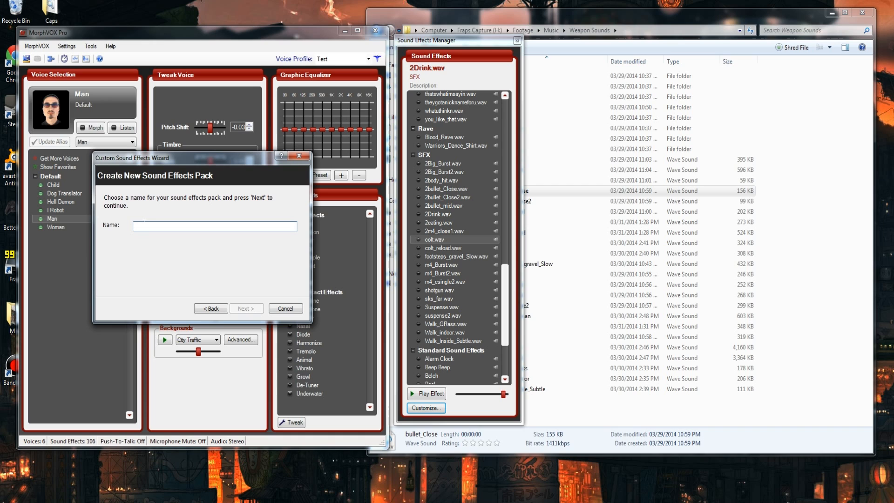
{"action": "type", "text": "SFX2"}
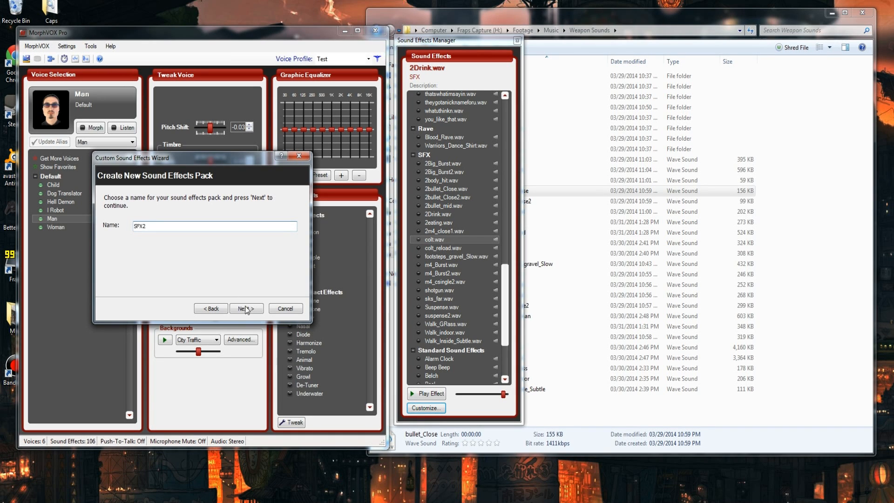
{"action": "left_click", "coordinate": [246, 308]}
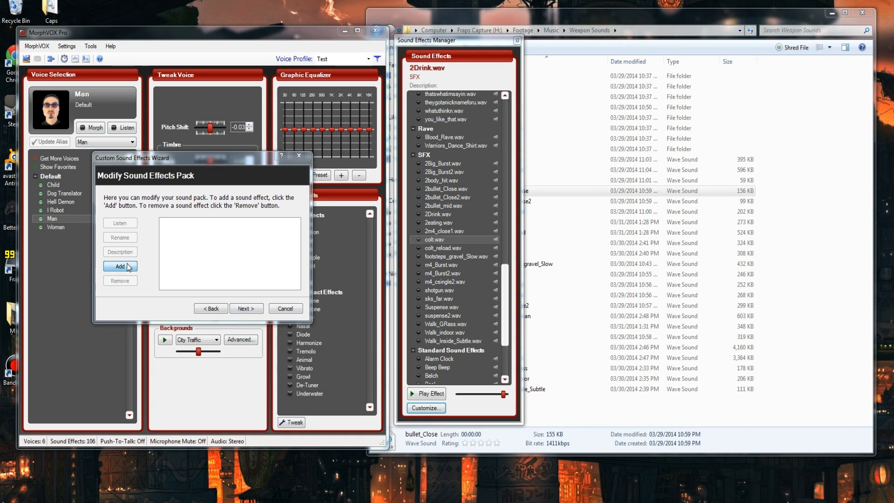
{"action": "left_click", "coordinate": [120, 267]}
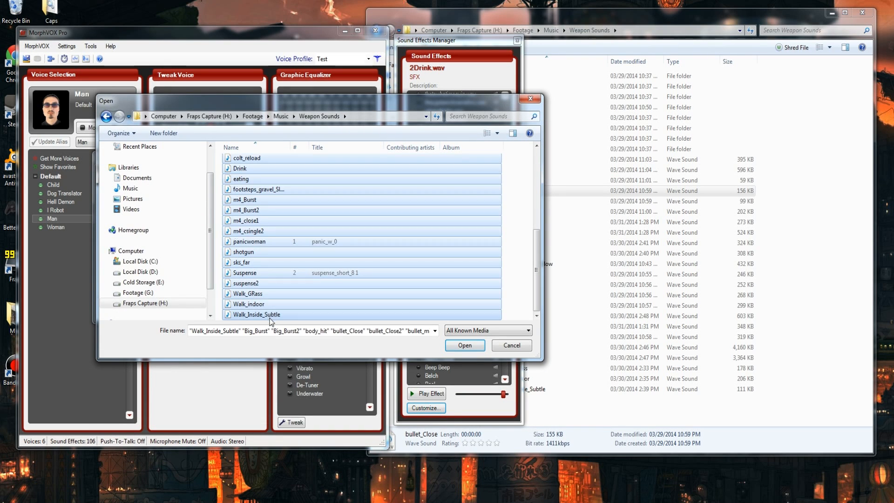
{"action": "left_click", "coordinate": [465, 344]}
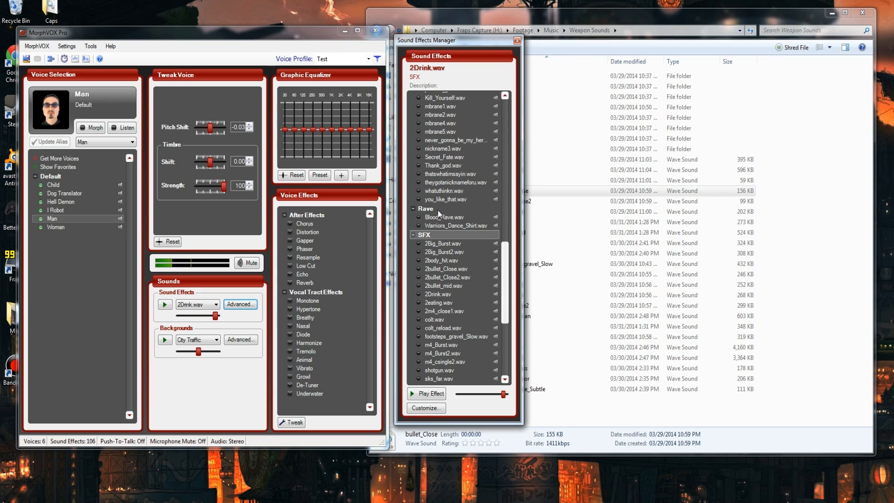
In Sound > Recording, select the Microphone (Screaming Bee Audio) device.
{"action": "left_click", "coordinate": [443, 251]}
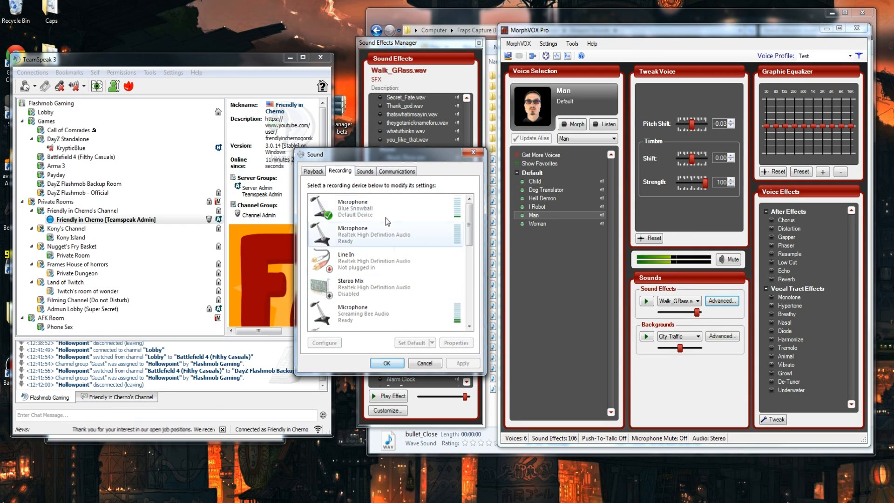
{"action": "left_click", "coordinate": [374, 208]}
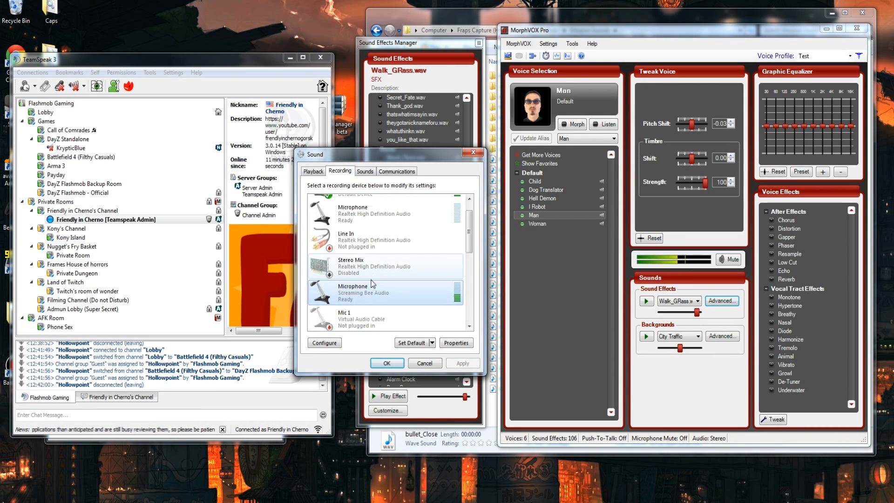
{"action": "left_click", "coordinate": [386, 292]}
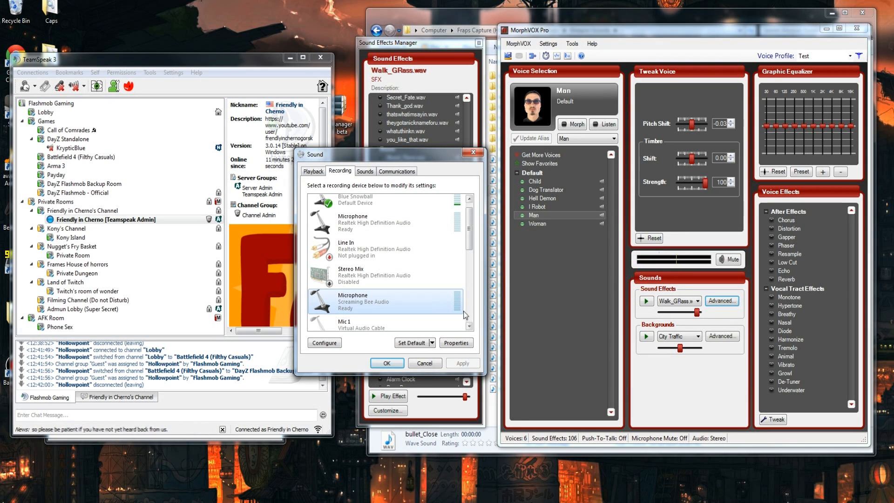
{"action": "scroll", "scroll_direction": "down", "scroll_amount": 3}
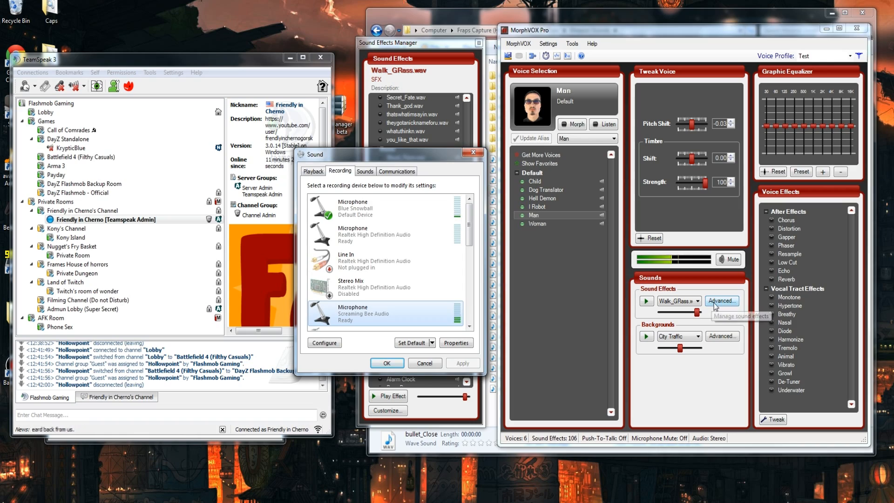
In the Sound Effects Manager, select colt.wav and play the effect.
{"action": "left_click", "coordinate": [722, 301]}
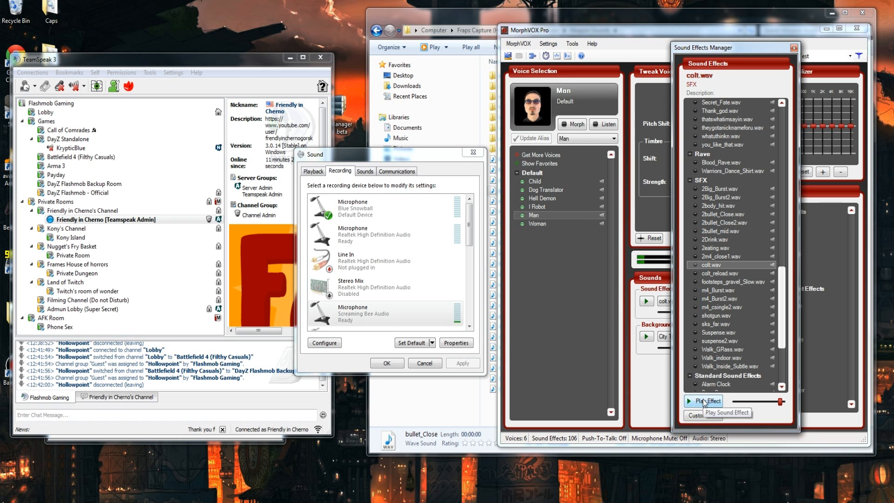
{"action": "left_click", "coordinate": [703, 400]}
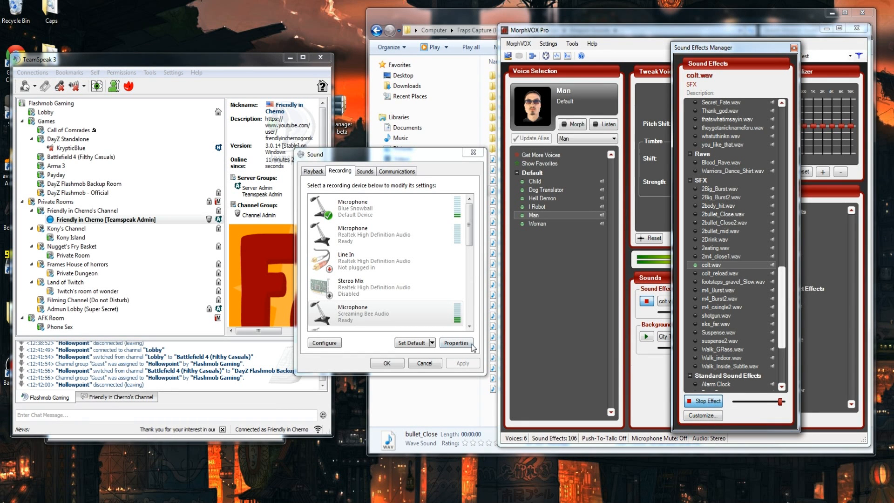
{"action": "left_click", "coordinate": [703, 401]}
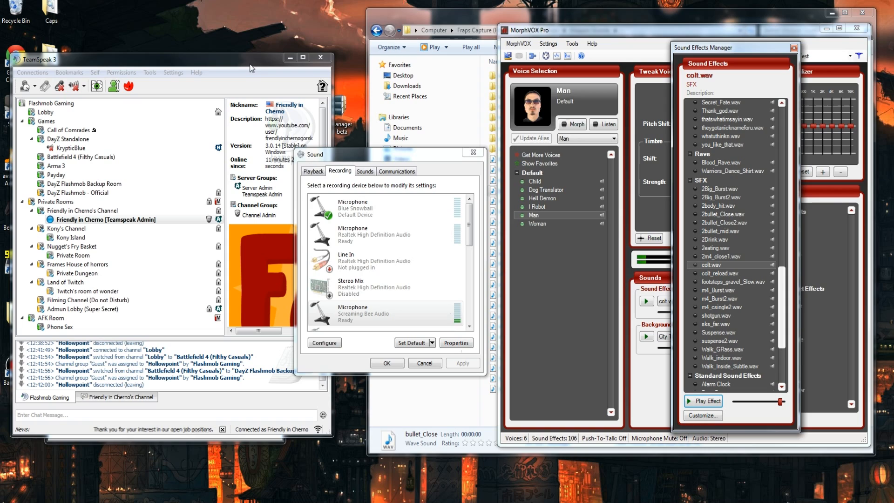
{"action": "left_click", "coordinate": [173, 72]}
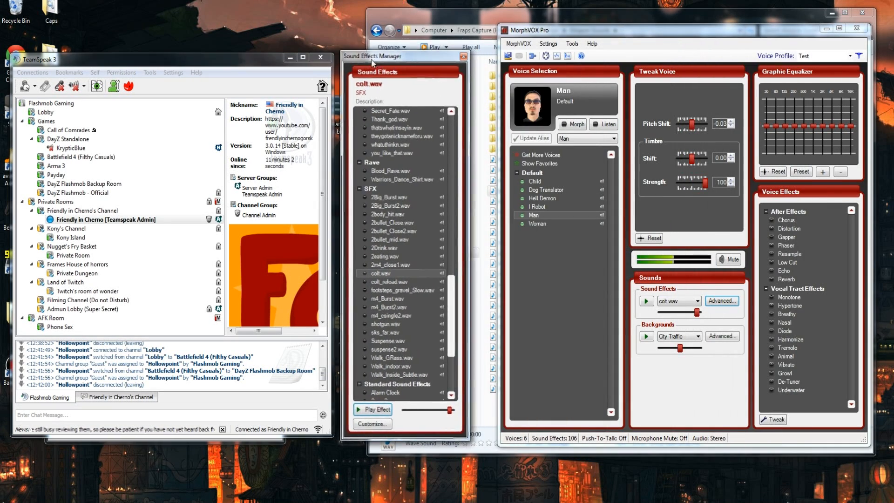
Select the 2Drink.wav effect and play it, then stop playback.
{"action": "left_click", "coordinate": [383, 247]}
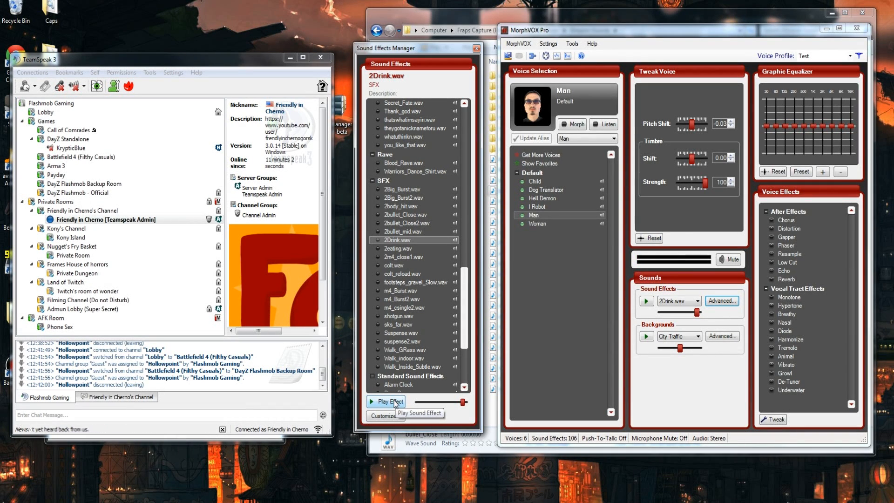
{"action": "left_click", "coordinate": [386, 401]}
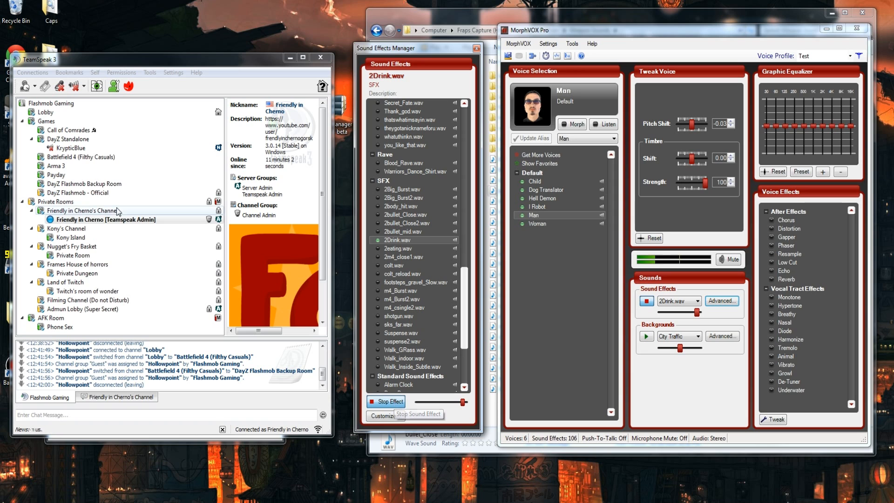
{"action": "left_click", "coordinate": [385, 401]}
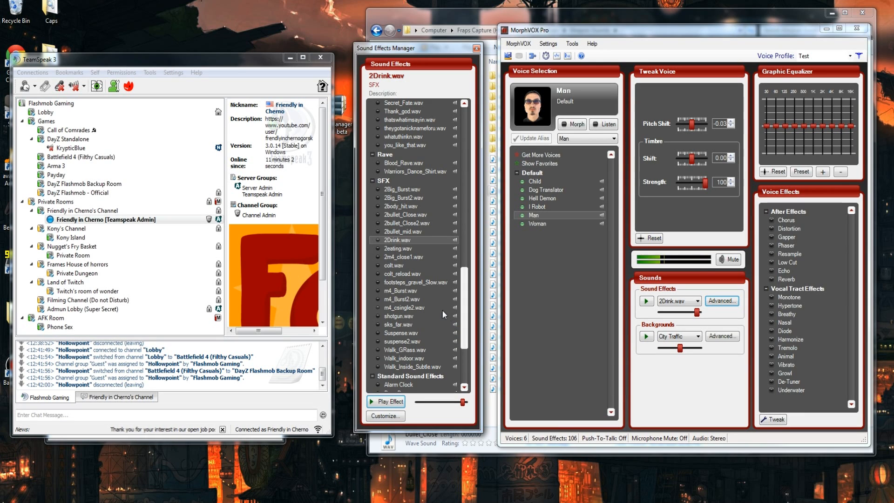
Select sks_far.wav, review the Key Mappings preferences page and close it.
{"action": "left_click", "coordinate": [398, 324]}
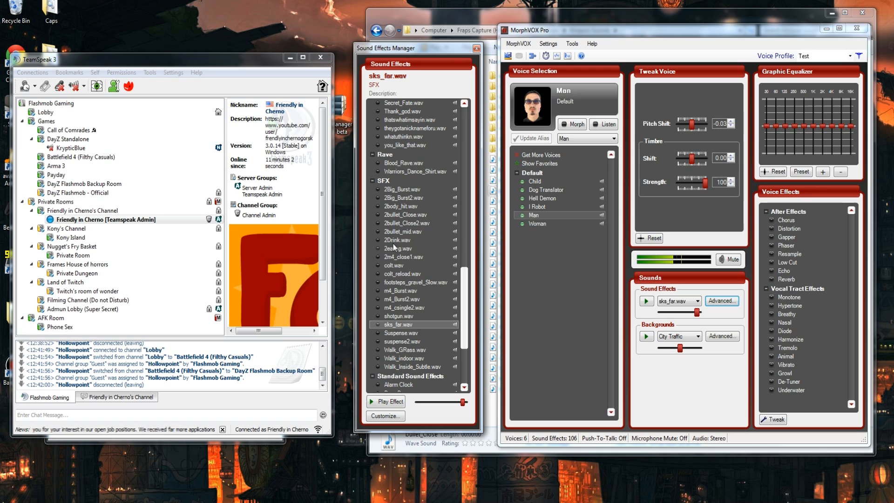
{"action": "left_click", "coordinate": [400, 205]}
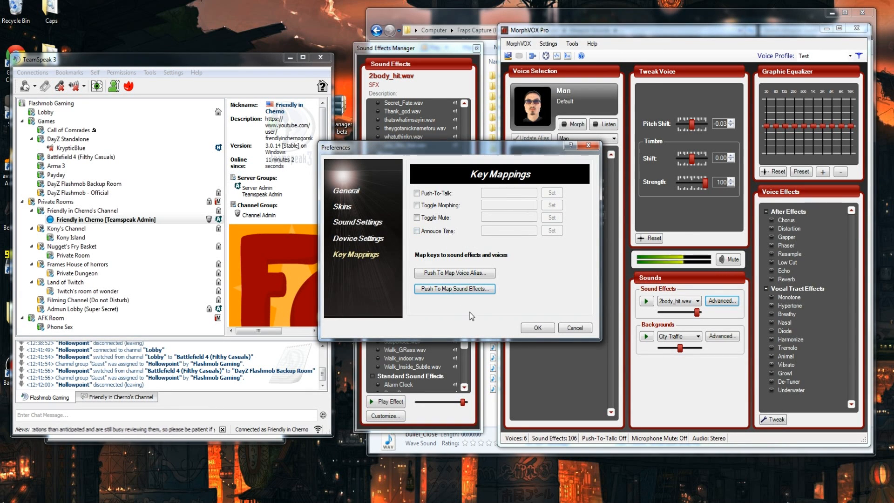
{"action": "left_click", "coordinate": [537, 327]}
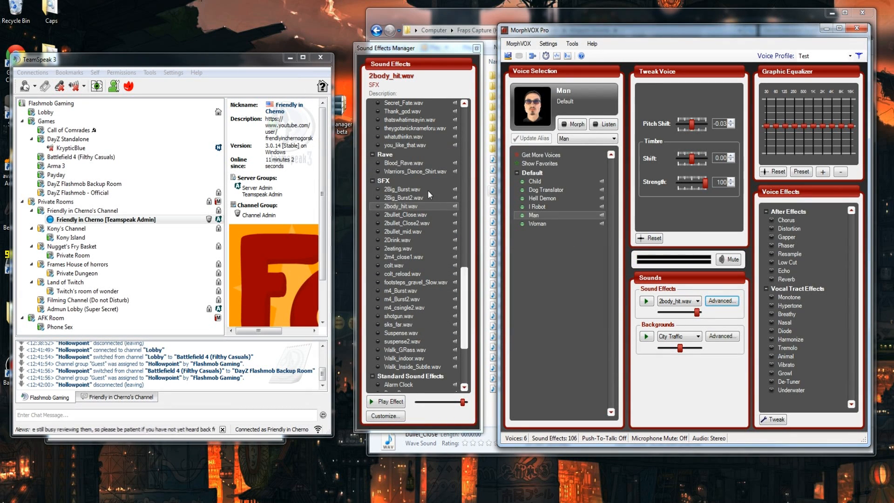